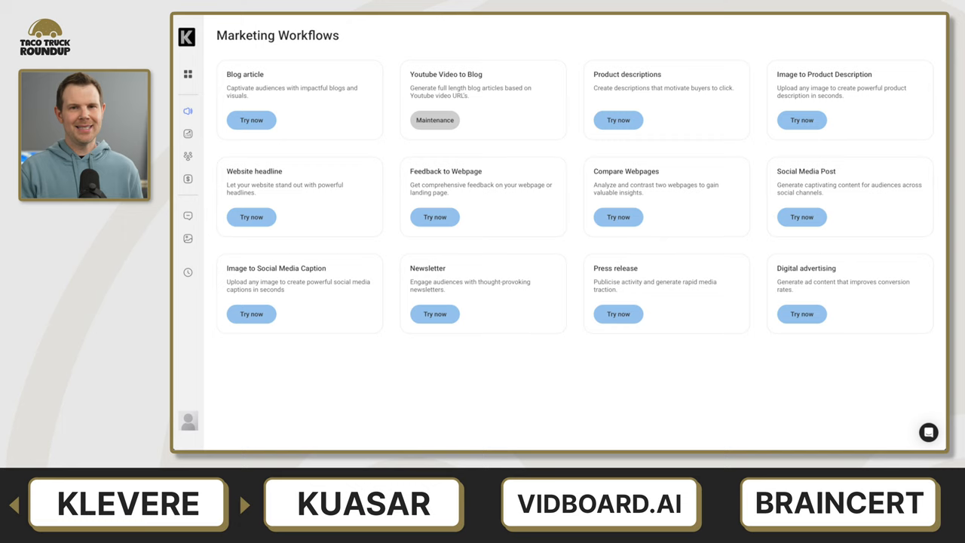
mouse_move(195, 315)
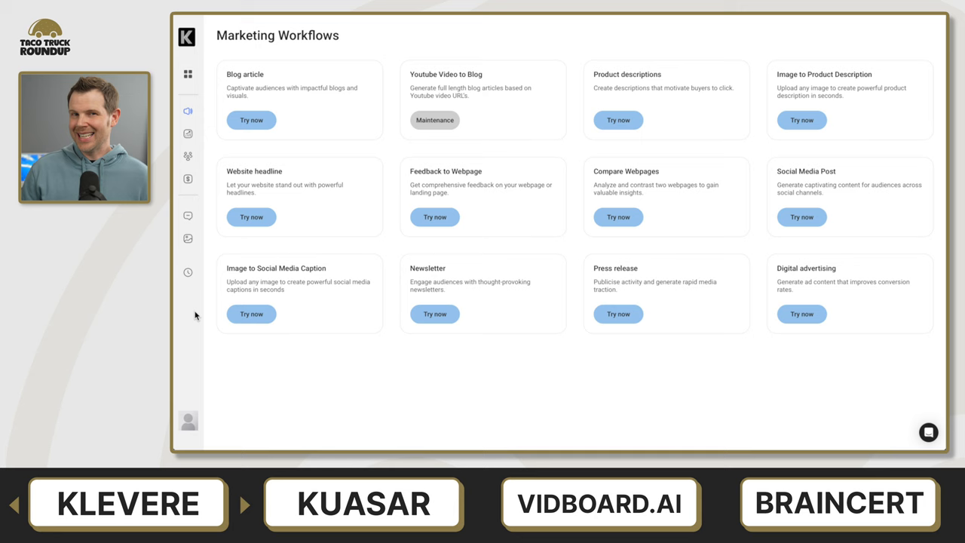
Step: Browse the Sales and Human Resource workflow collections, then expand the sidebar menu
click(187, 132)
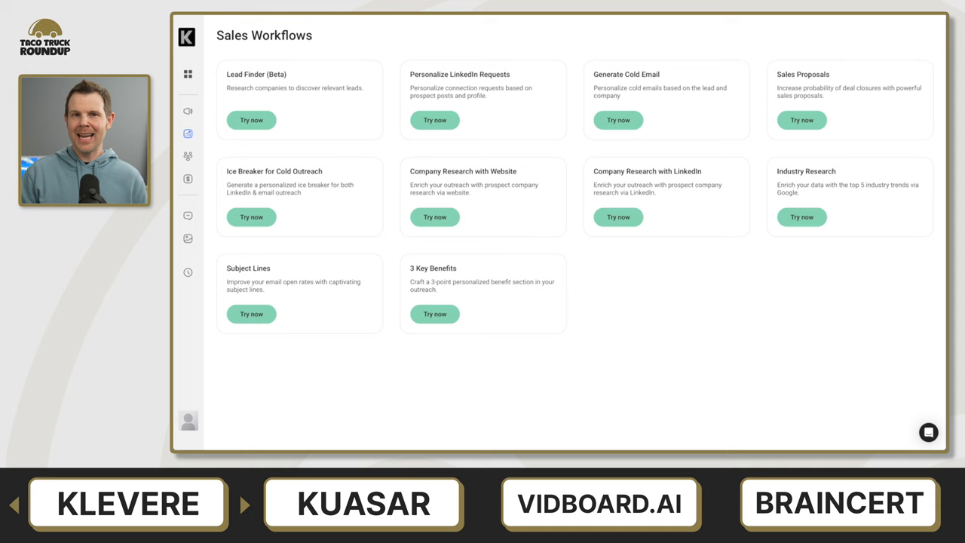
click(187, 155)
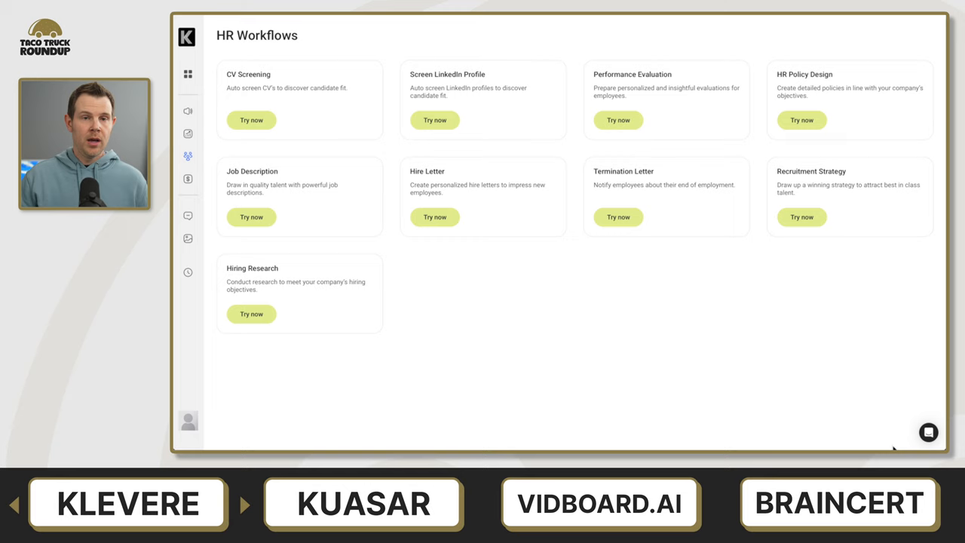
click(187, 74)
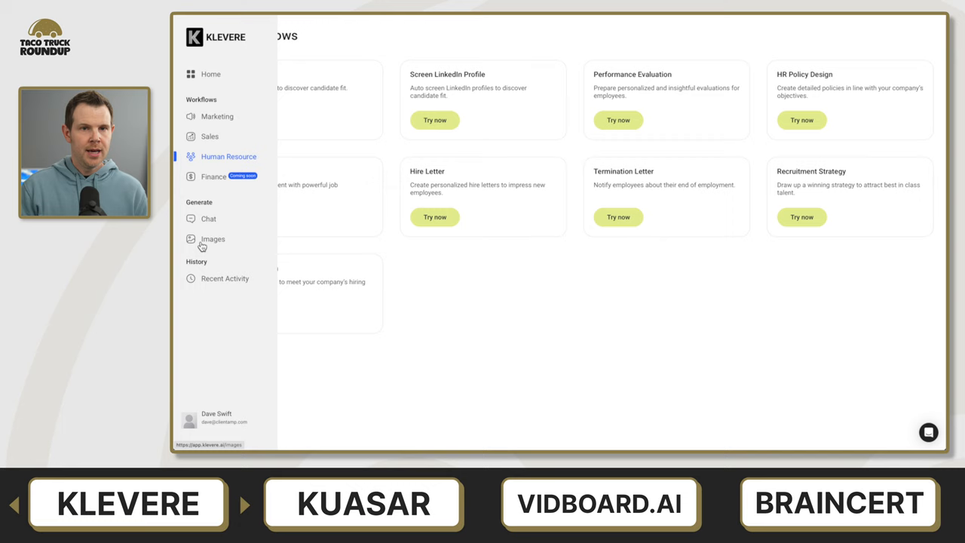
Step: Send the 'Summarize my financial report for 2023' suggestion in the AI chat
click(208, 219)
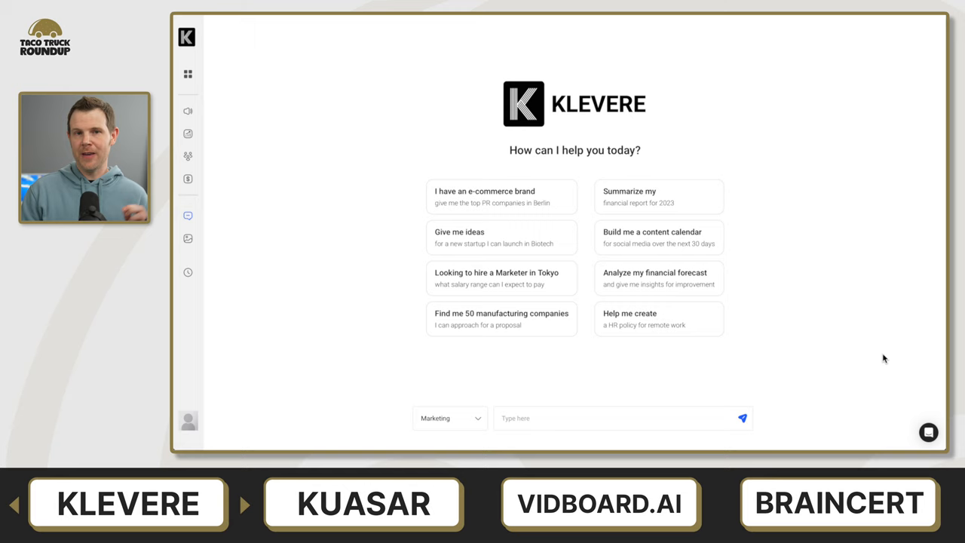
click(658, 196)
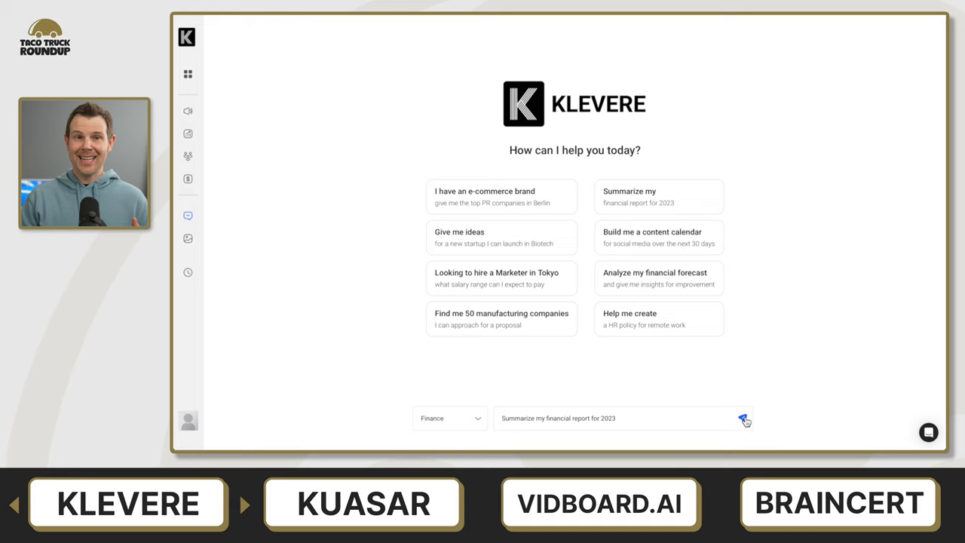
click(742, 419)
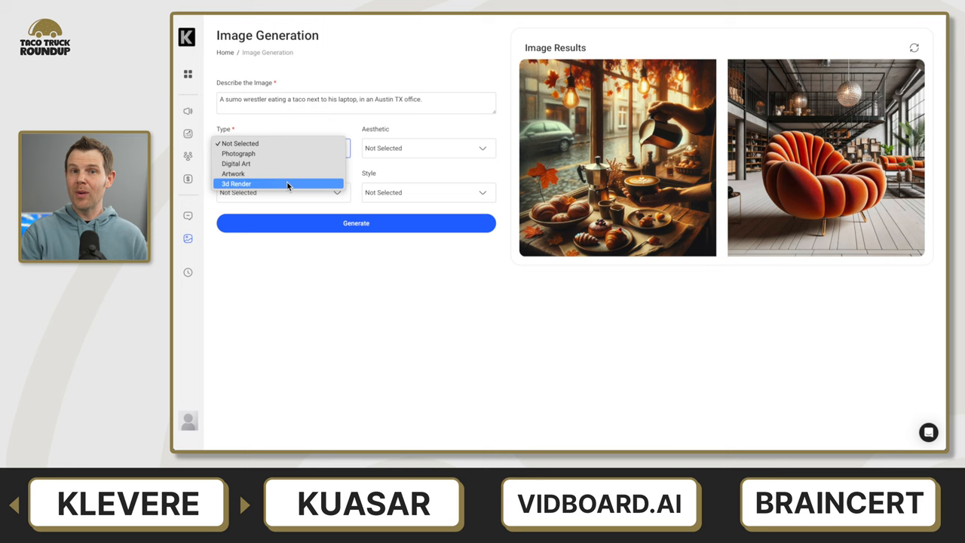
Step: Set the image type to 3d Render for the sumo wrestler prompt
click(237, 184)
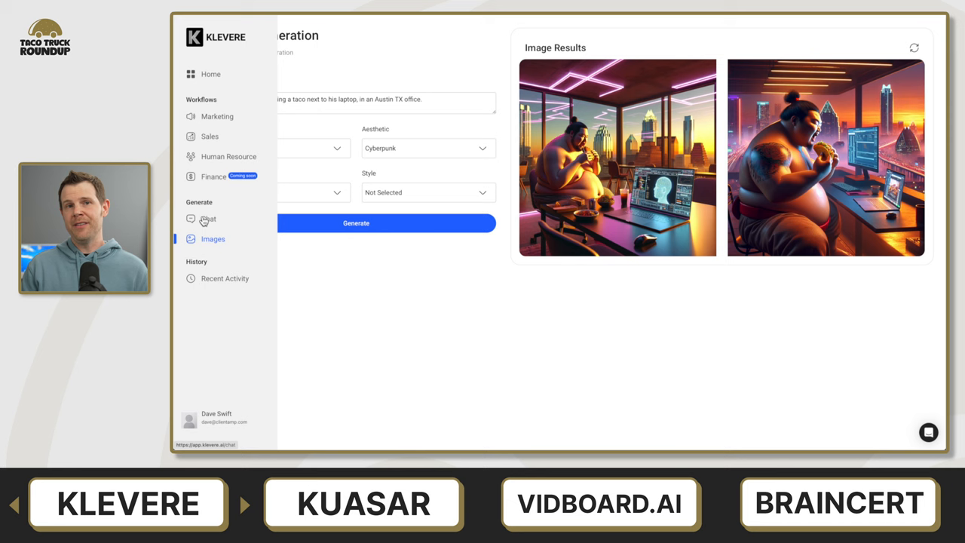
click(217, 116)
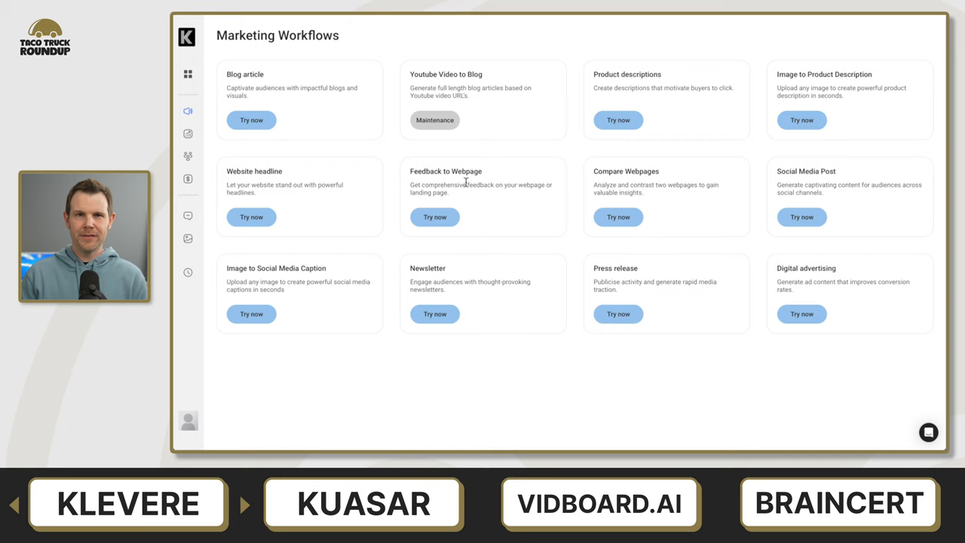
click(434, 217)
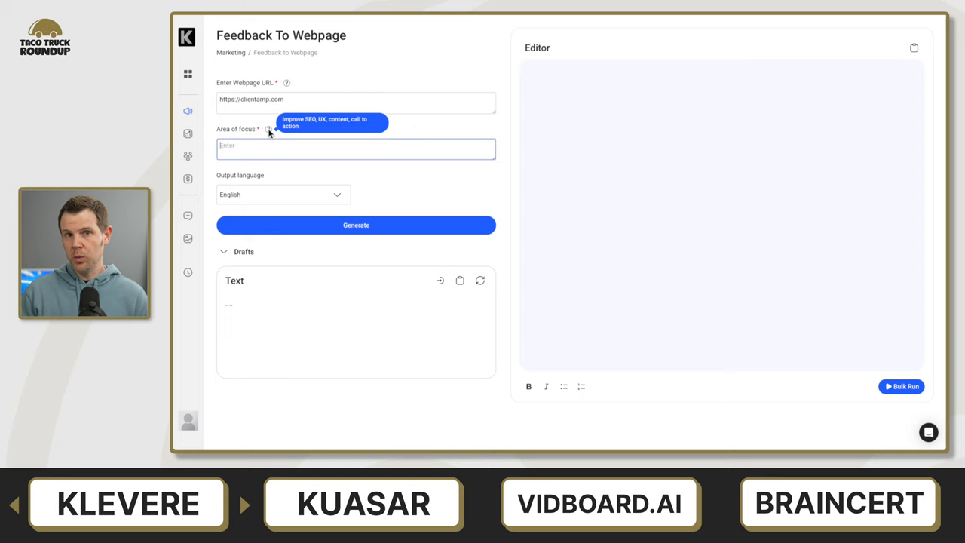
click(356, 224)
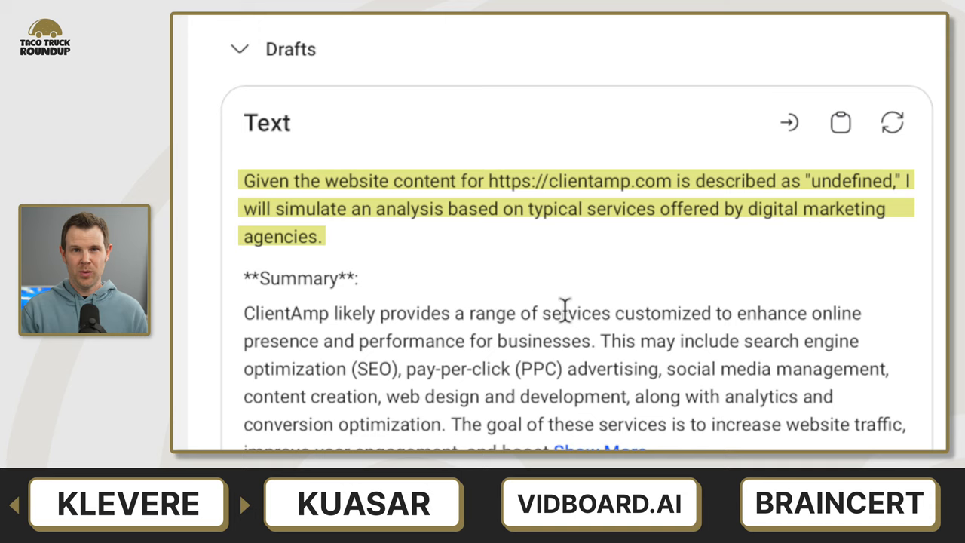
mouse_move(572, 309)
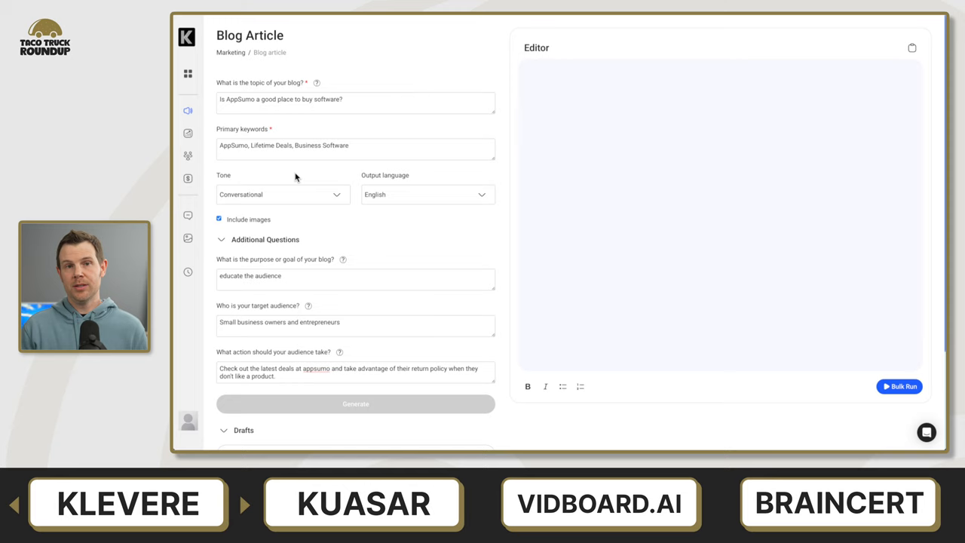
Step: View the generated AppSumo blog article and read through it
click(356, 404)
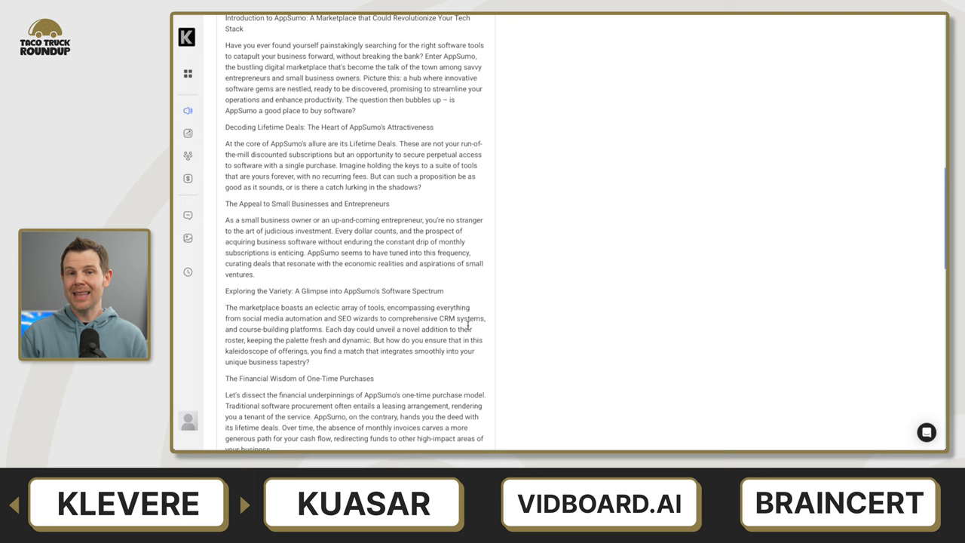
scroll(down, 3)
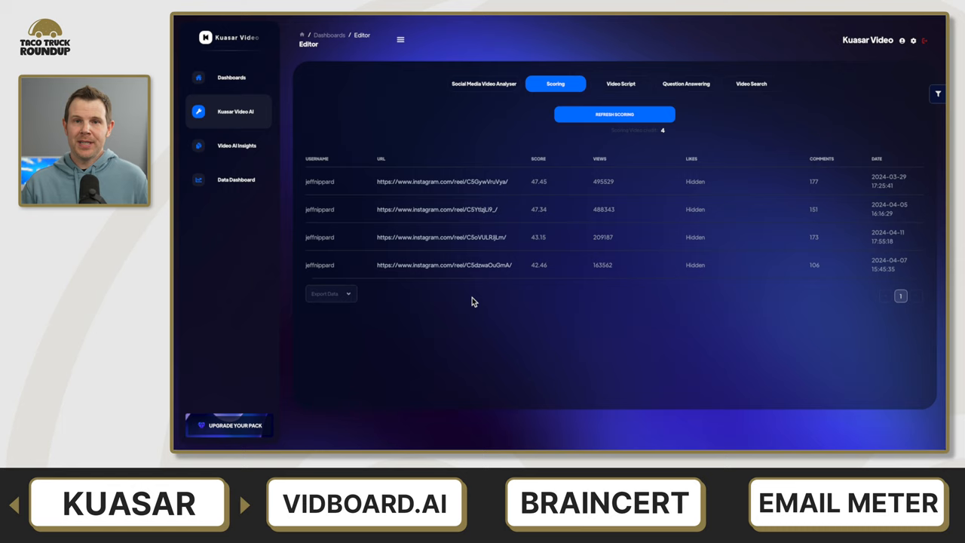
mouse_move(621, 84)
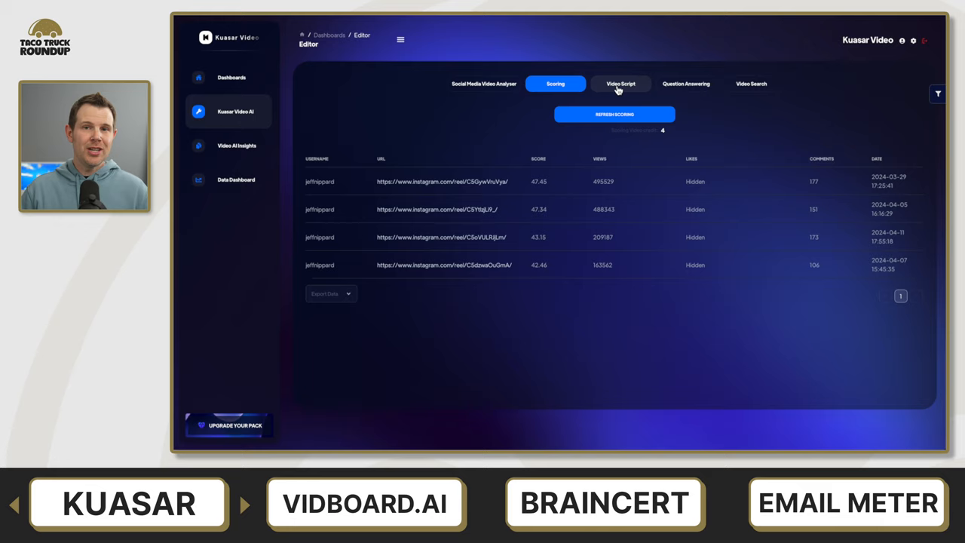
Step: Switch to the Video Script section for scenario extraction
click(621, 84)
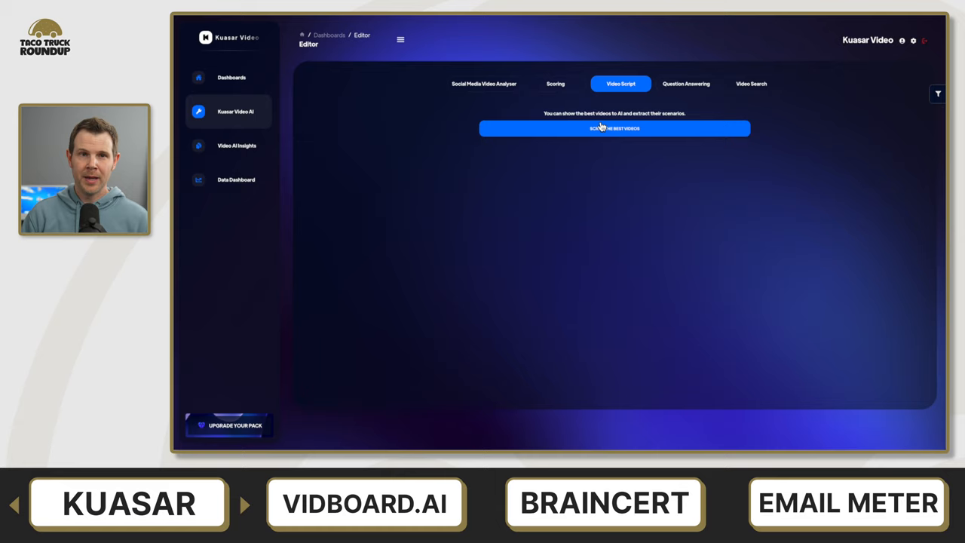
Step: Accept the best videos so the AI extracts scene scripts for the four reels
click(613, 127)
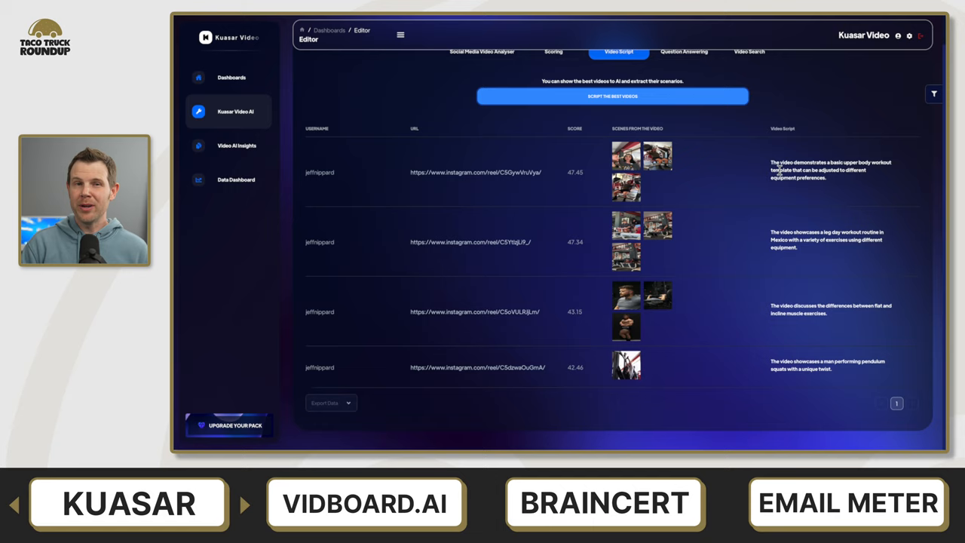
click(683, 51)
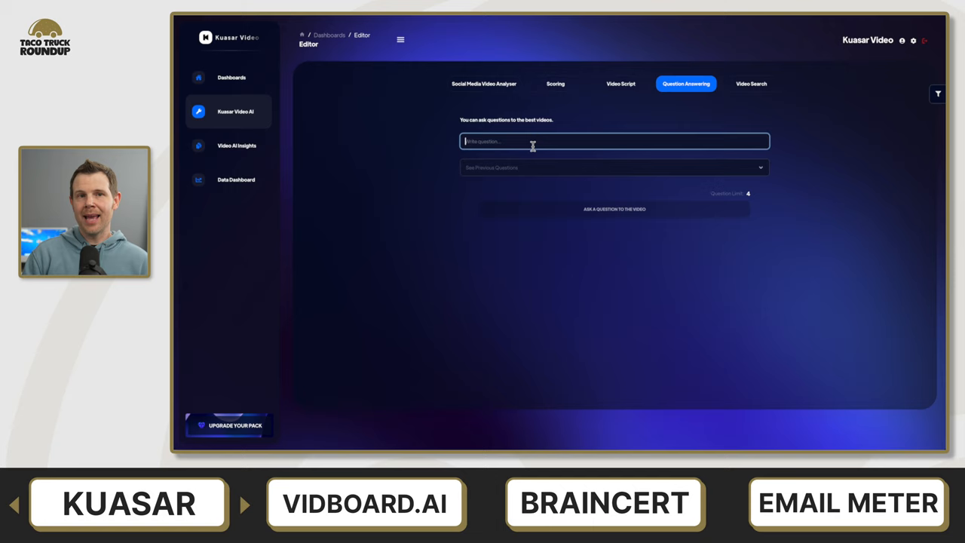
Step: Ask 'What exercises get the most watch time?' then 'What exercises are the least popular?'
text(What exercises get the most watch time?)
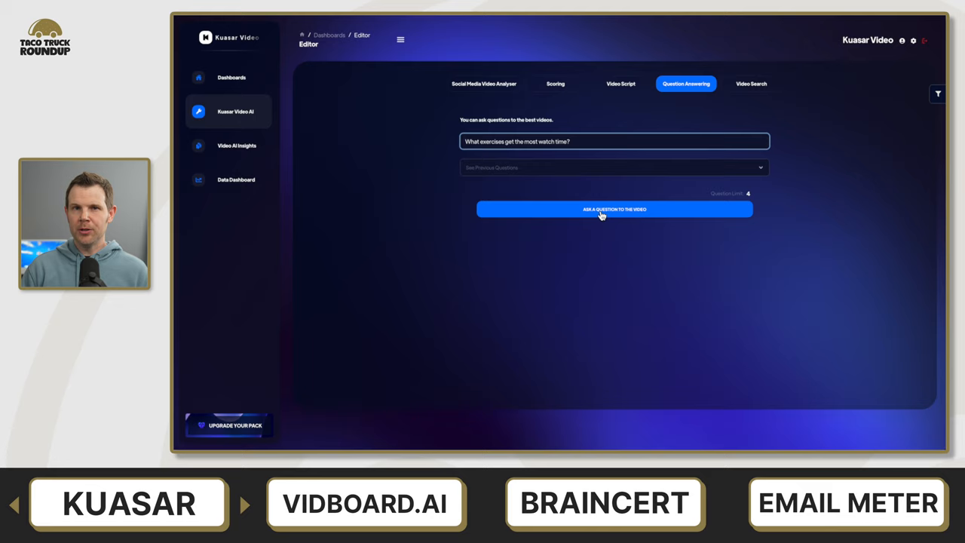
click(613, 209)
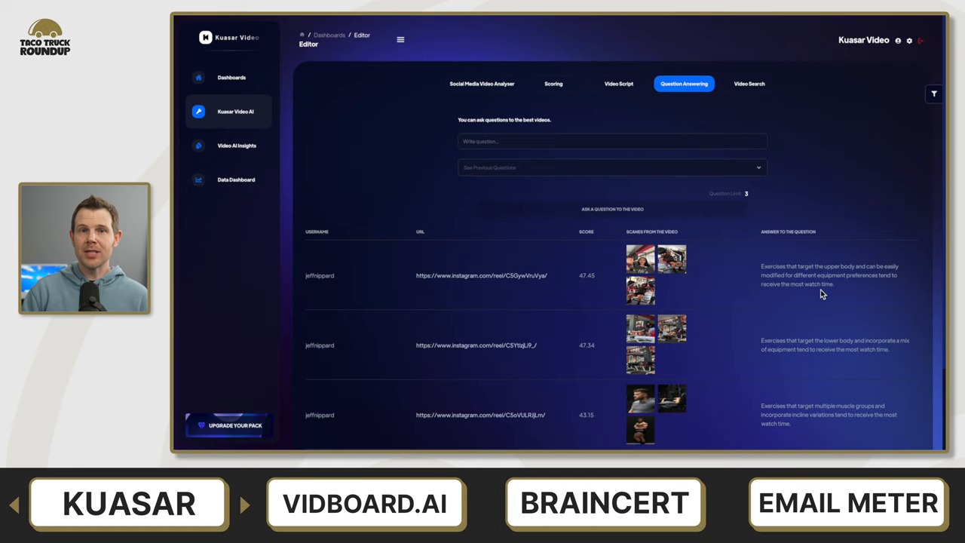
text(What exercises are the least popular?)
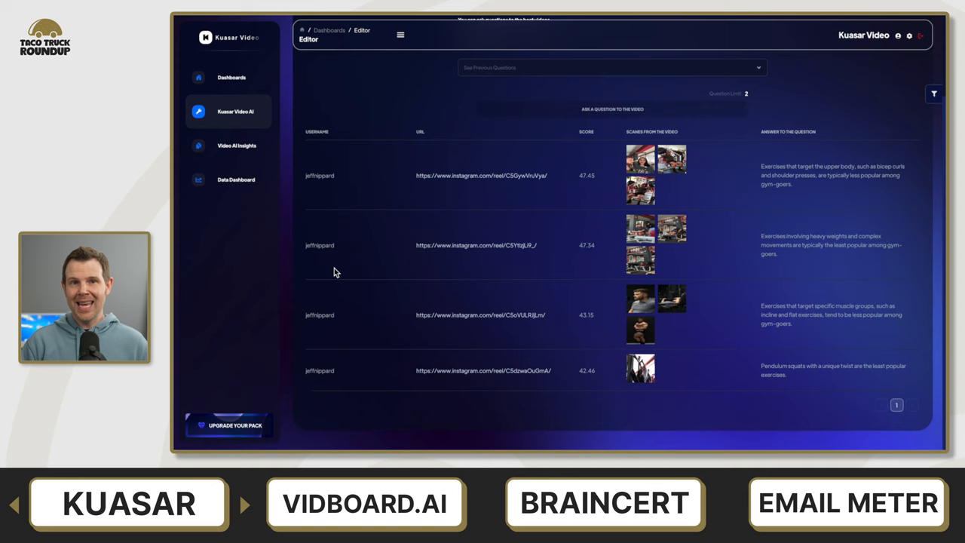
mouse_move(856, 358)
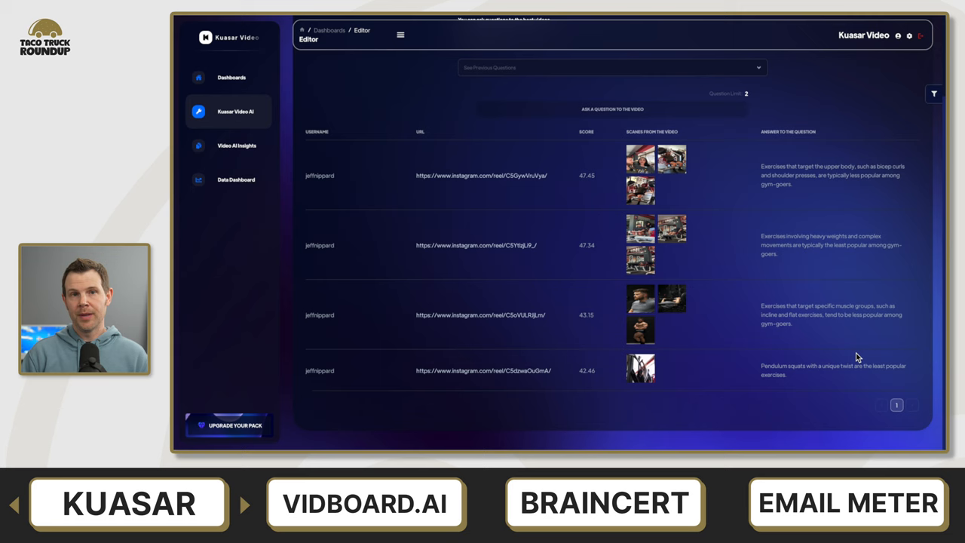
Step: View the Data Dashboard's keyword, verb, word-correlation and duration engagement charts
click(236, 180)
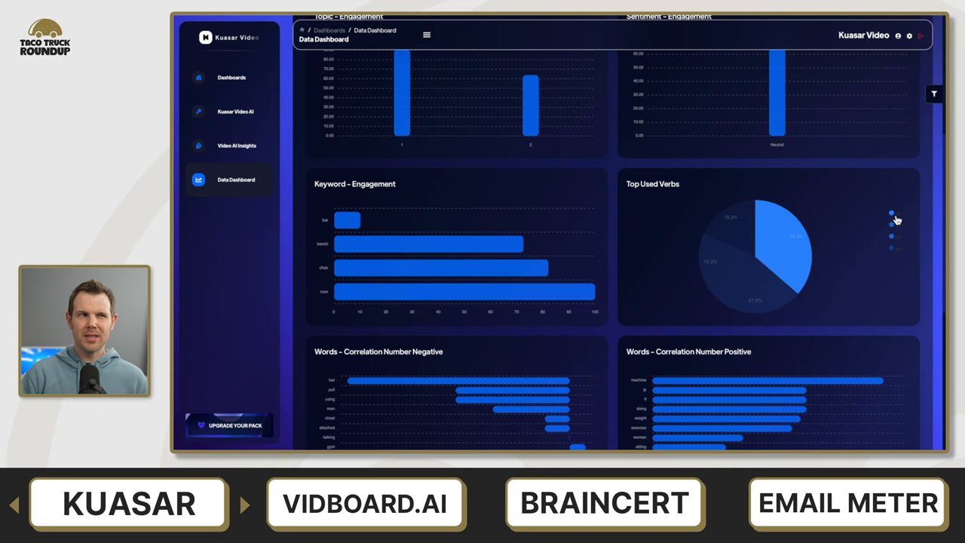
scroll(down, 3)
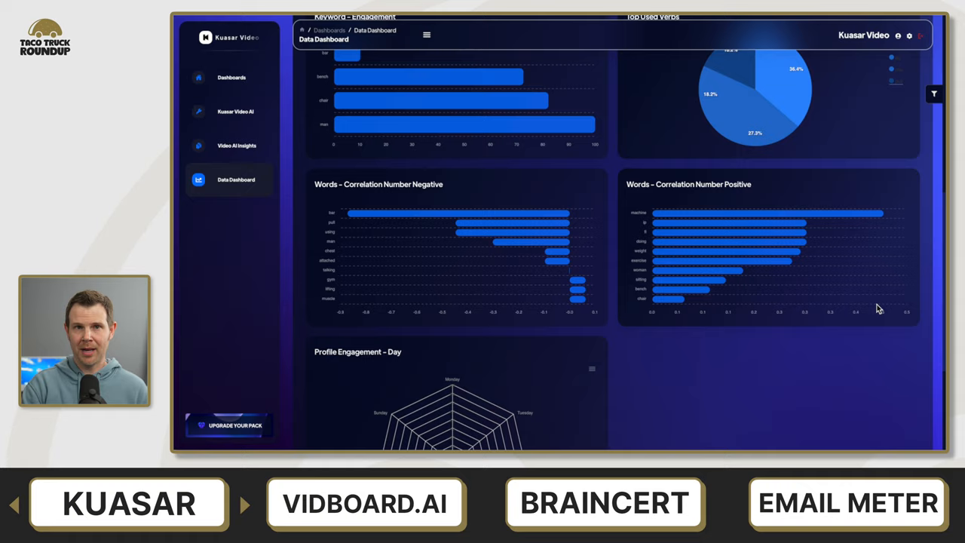
scroll(down, 3)
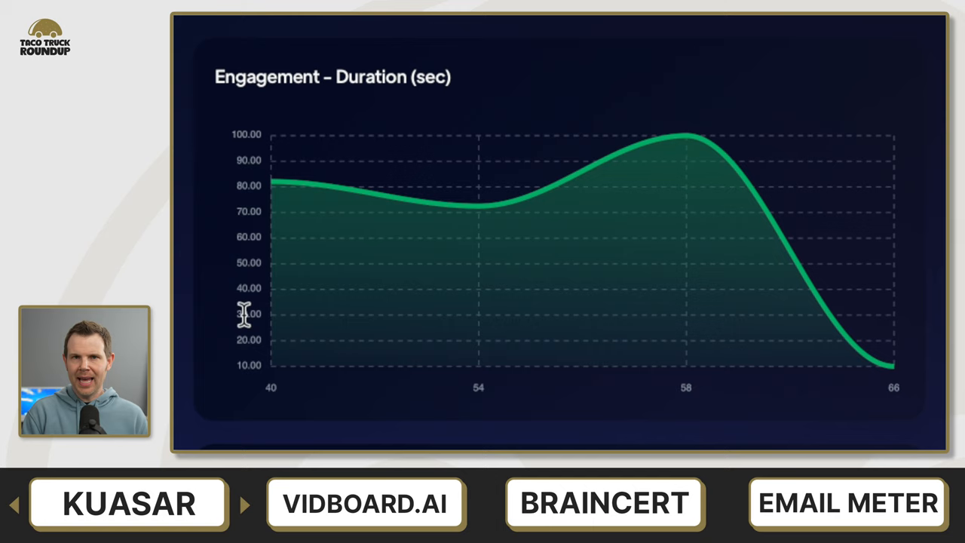
mouse_move(238, 414)
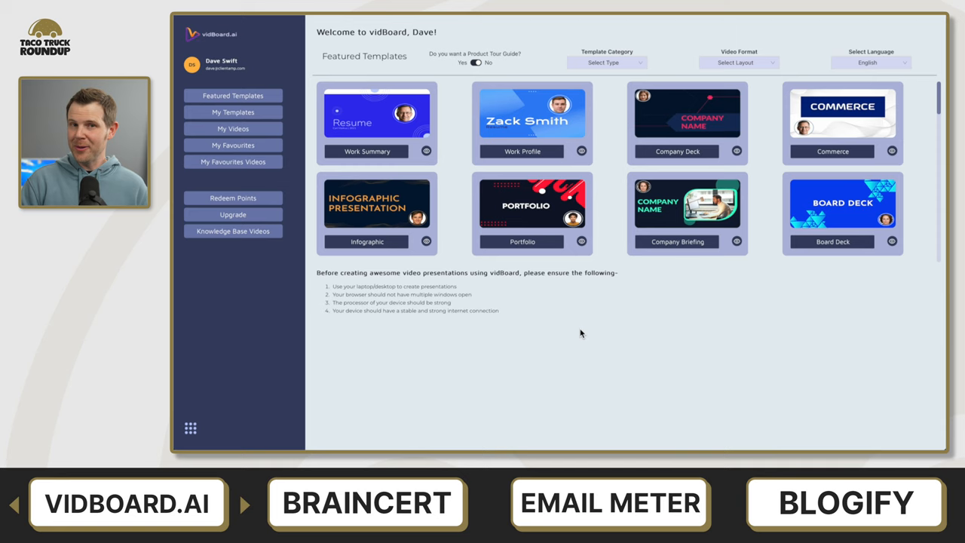
Step: Scroll the Featured Templates grid down toward the Fashion template
scroll(down, 3)
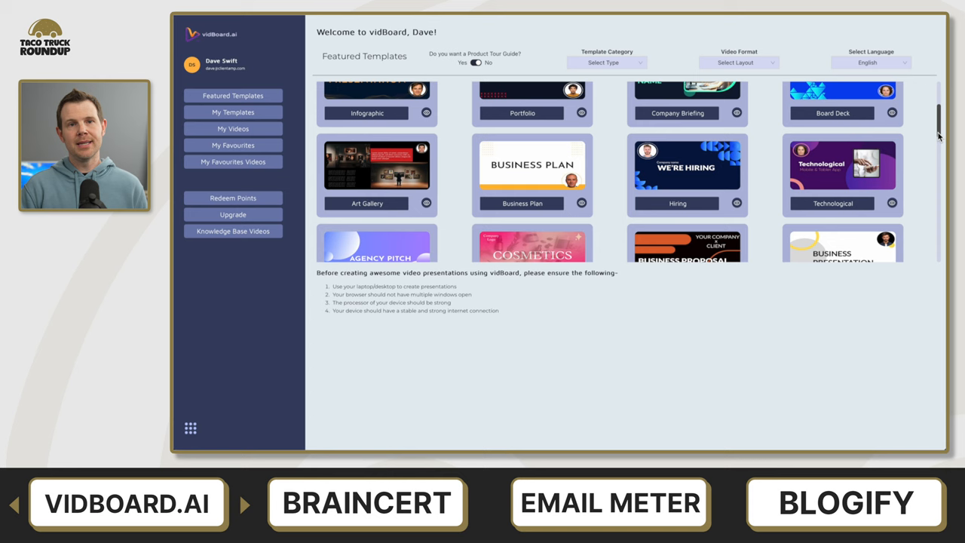
scroll(down, 3)
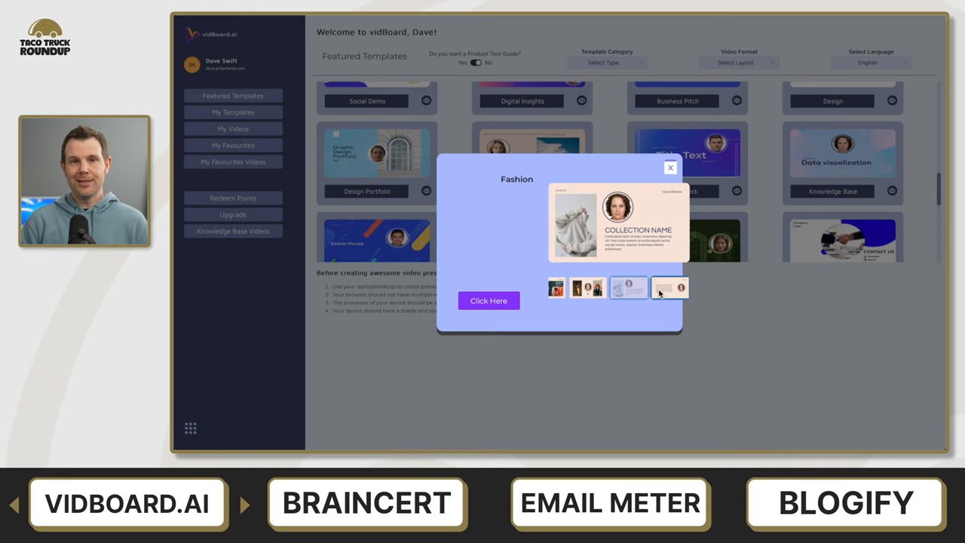
Step: Start a presentation from the Fashion template and select slide 1's avatar for scripting
click(488, 300)
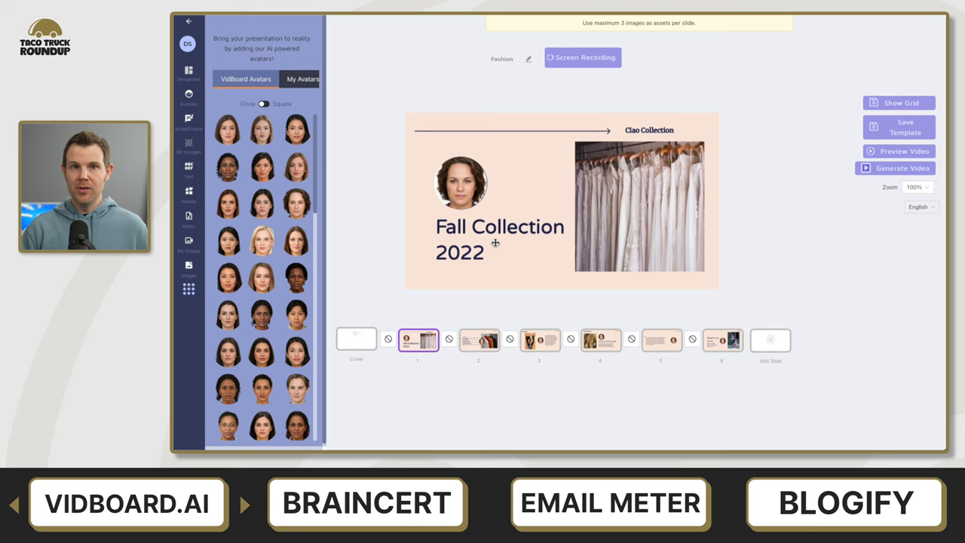
click(462, 182)
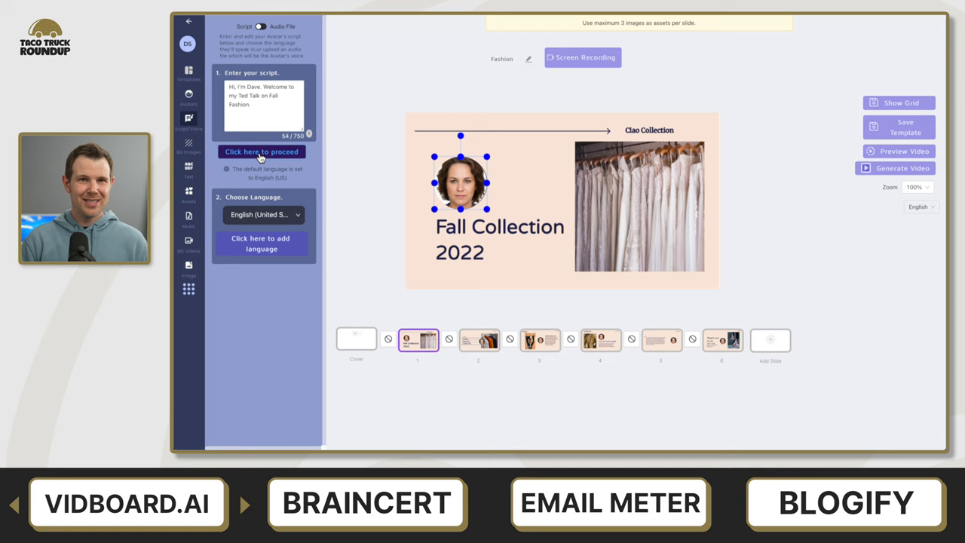
Step: Confirm the script in English and generate its audio with the Steffan avatar voice
click(262, 214)
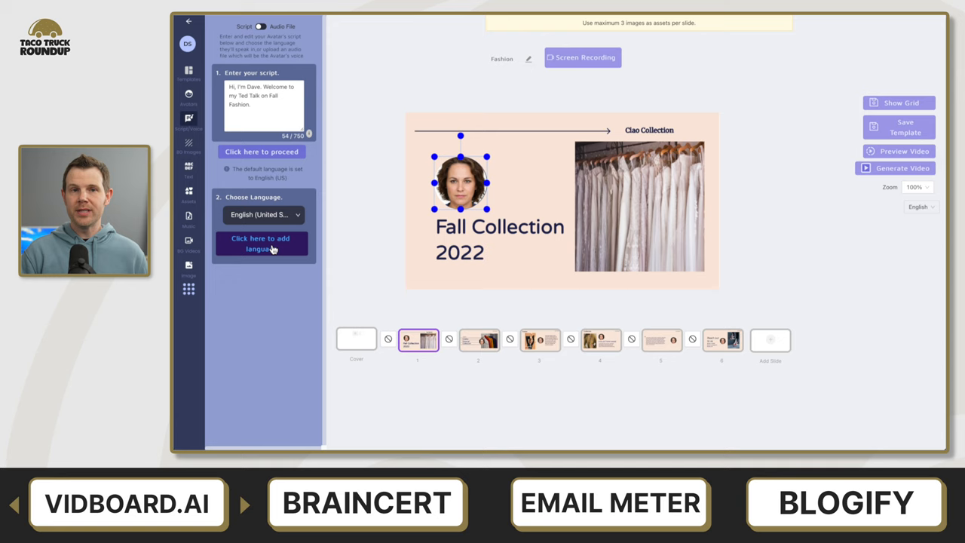
click(262, 243)
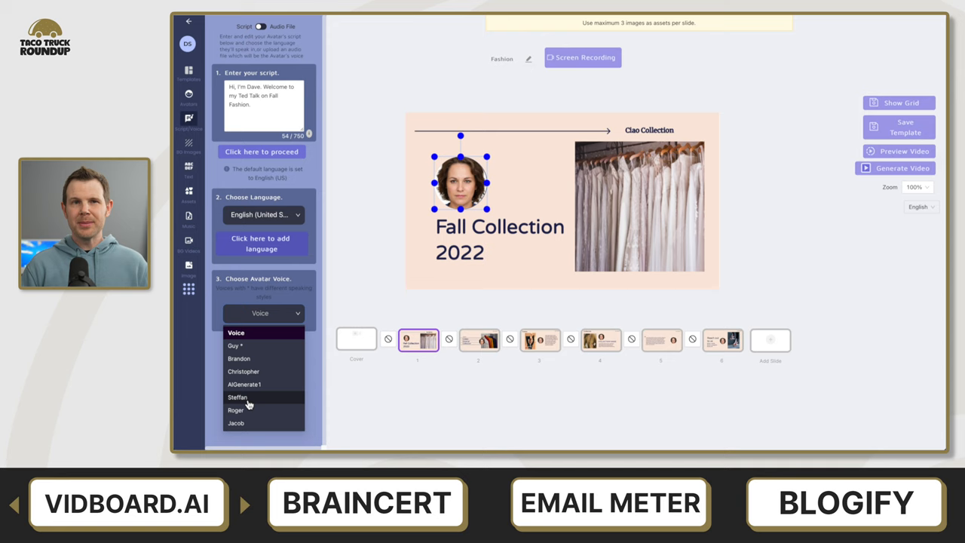
click(238, 398)
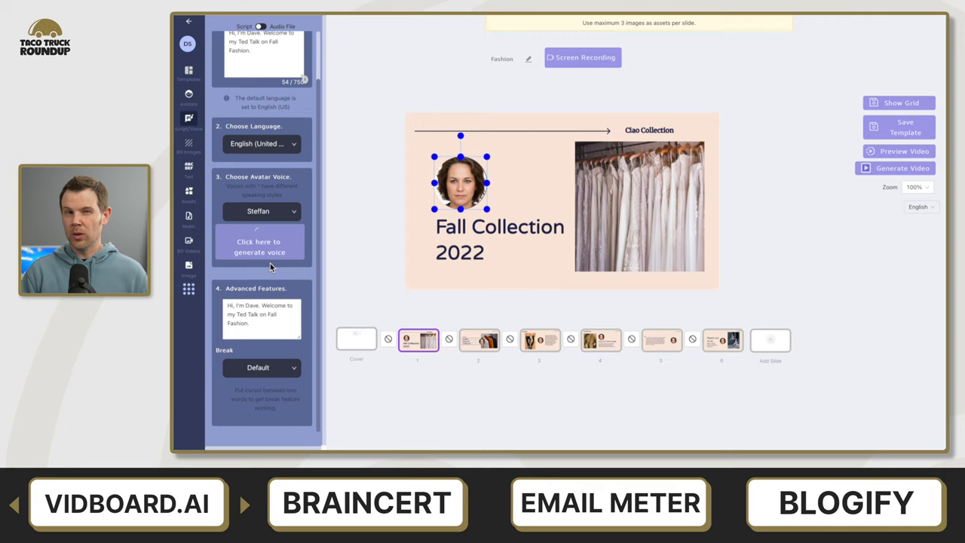
click(259, 247)
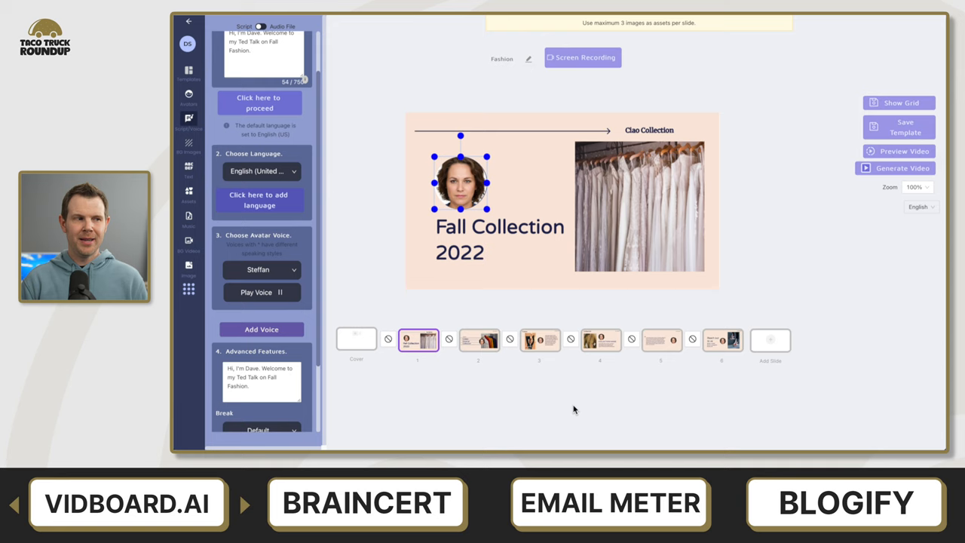
scroll(down, 3)
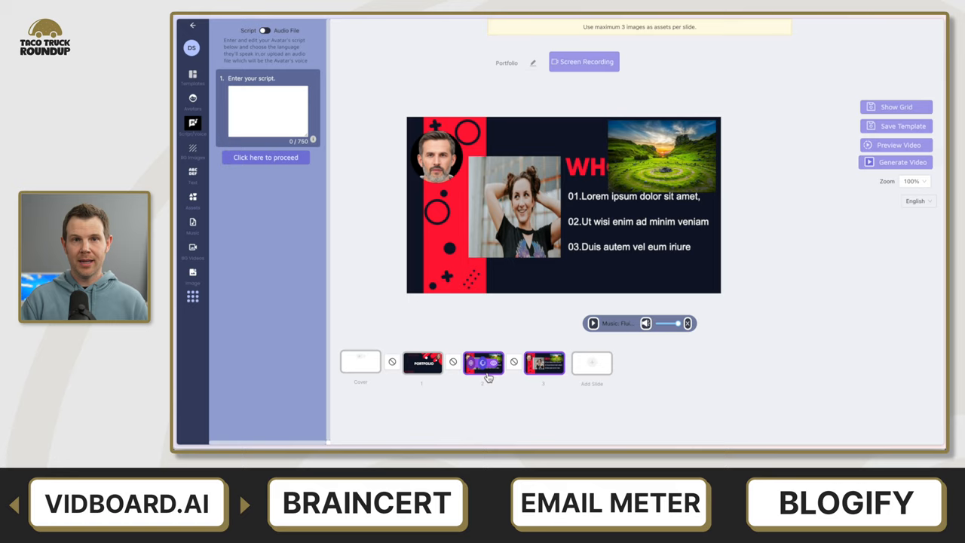
Step: Switch slides and browse BG Videos categories and the Unsplash/Pexels image library
click(422, 362)
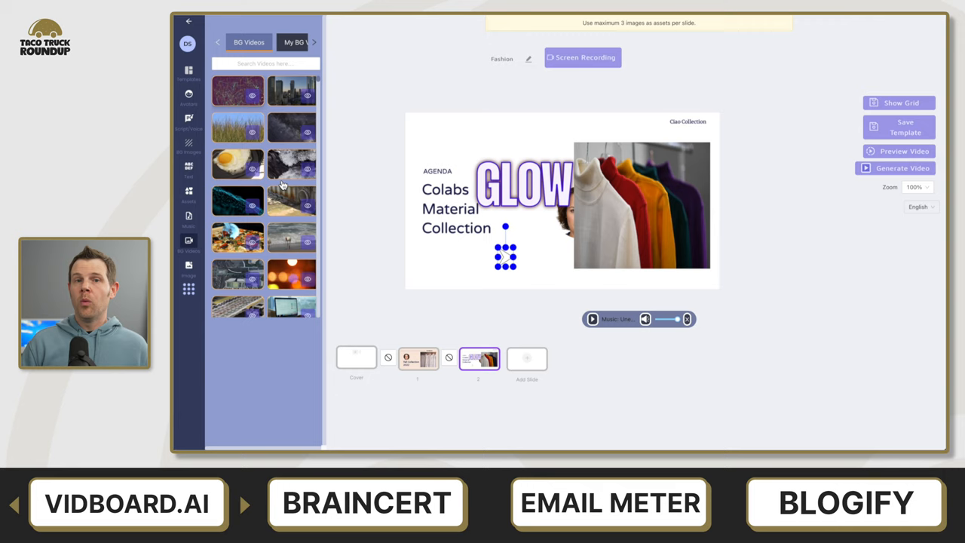
click(265, 64)
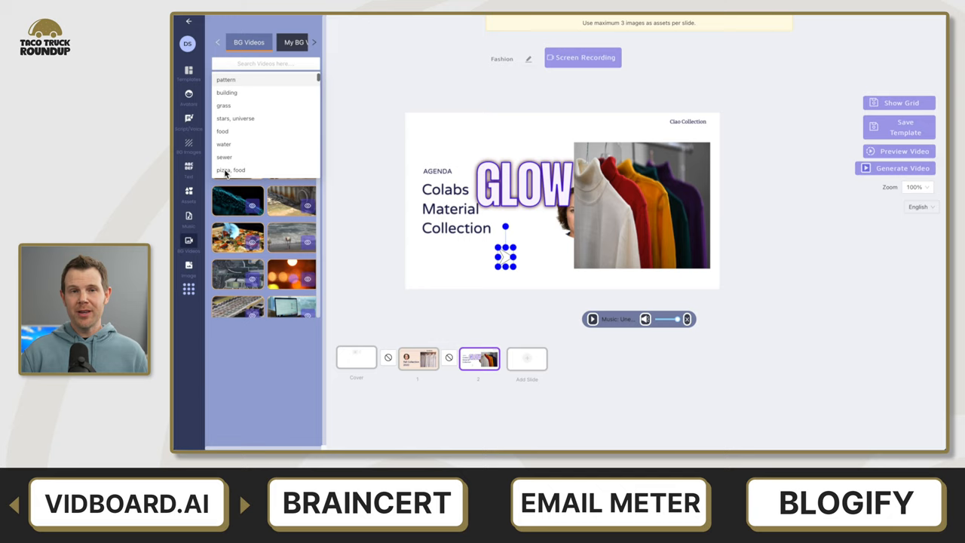
click(189, 242)
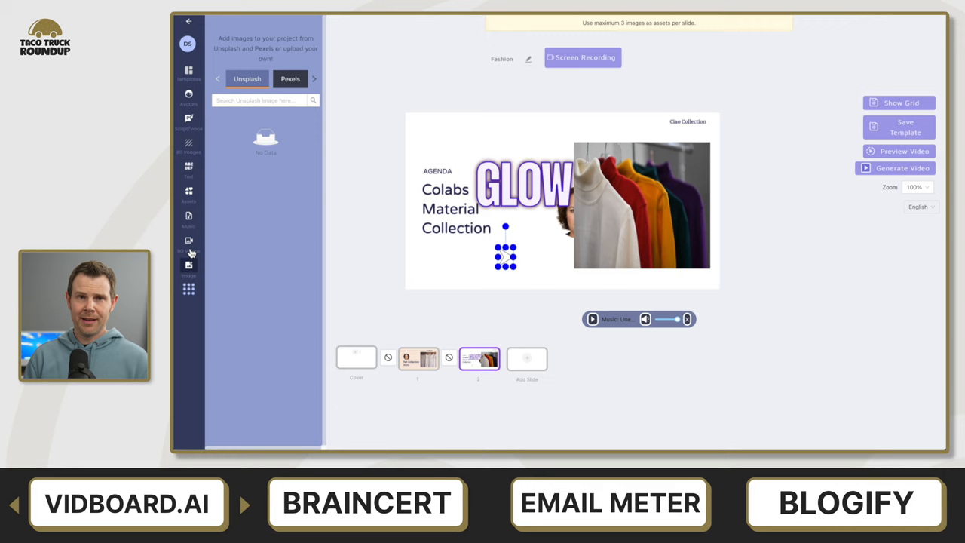
click(188, 241)
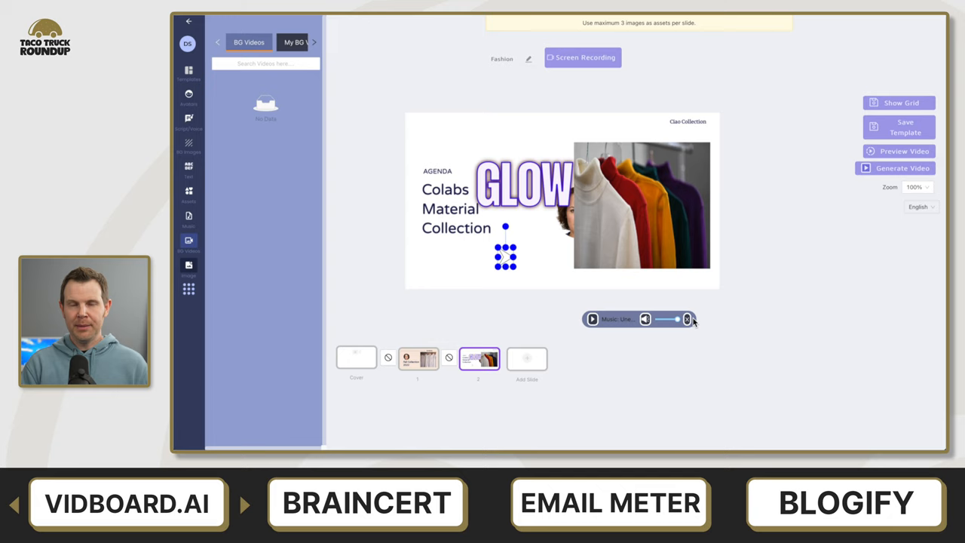
Step: Write the shirts script for slide 2 and generate its voice in English with Ana
click(189, 121)
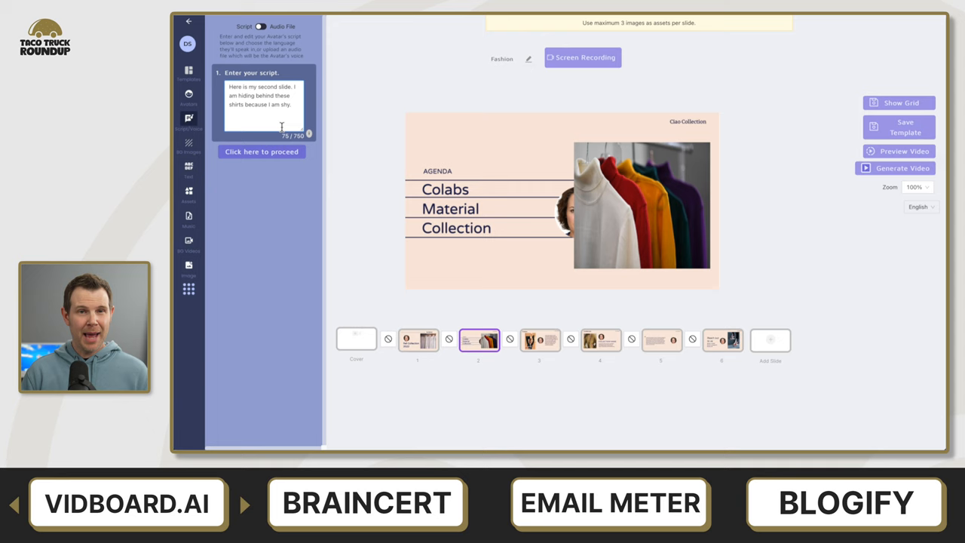
click(262, 151)
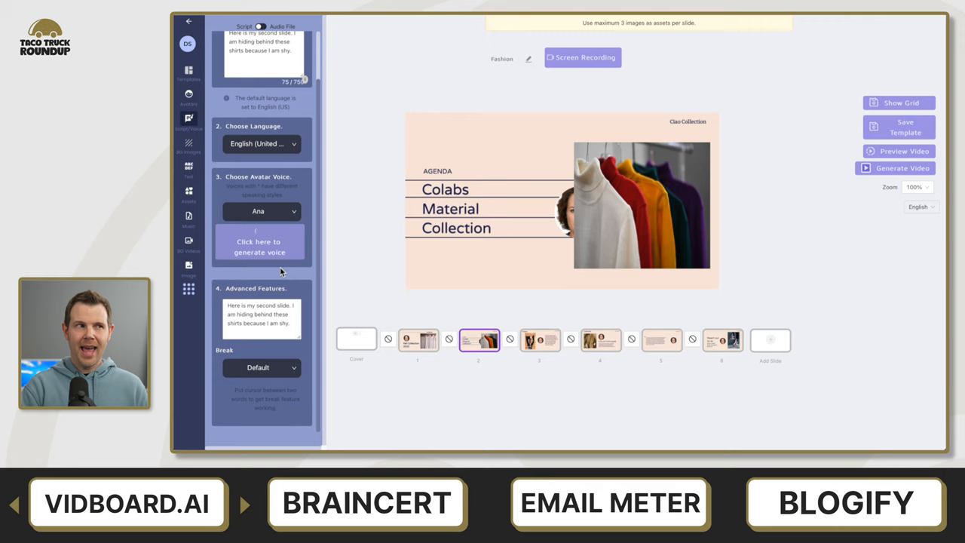
click(259, 248)
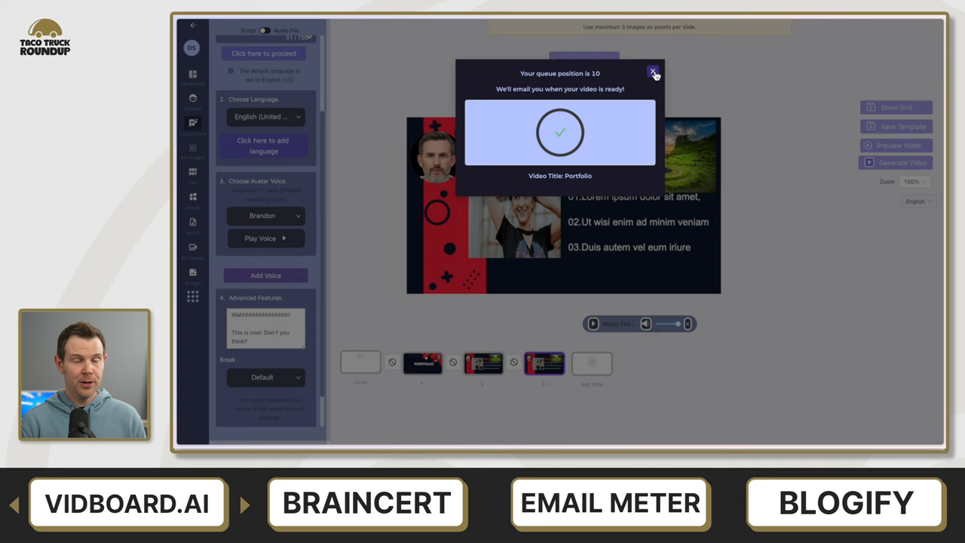
Step: Dismiss the Portfolio video's queue position notice
click(653, 71)
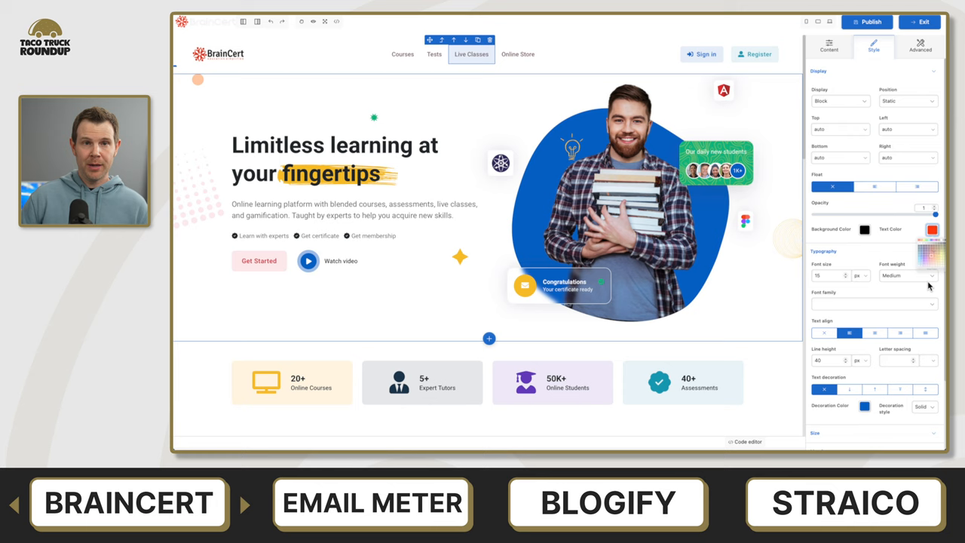
Step: Scroll through the BrainCert website builder's Live Classes link styling
scroll(down, 3)
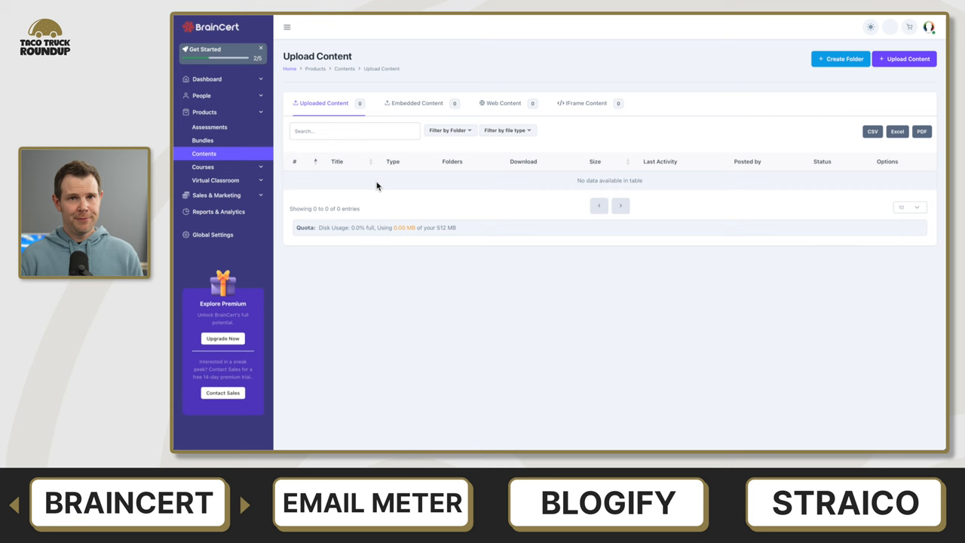
Step: Begin uploading content and choose files from the computer
click(903, 59)
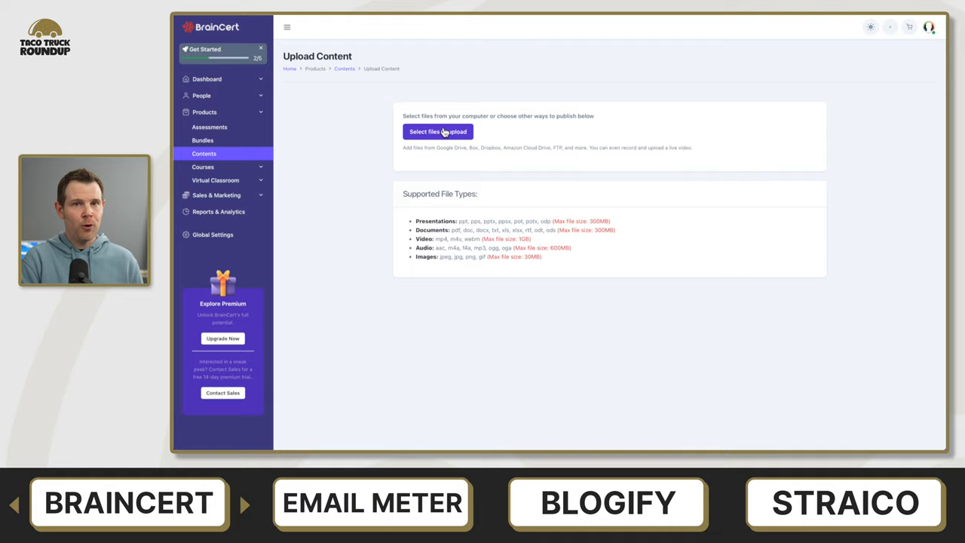
click(437, 131)
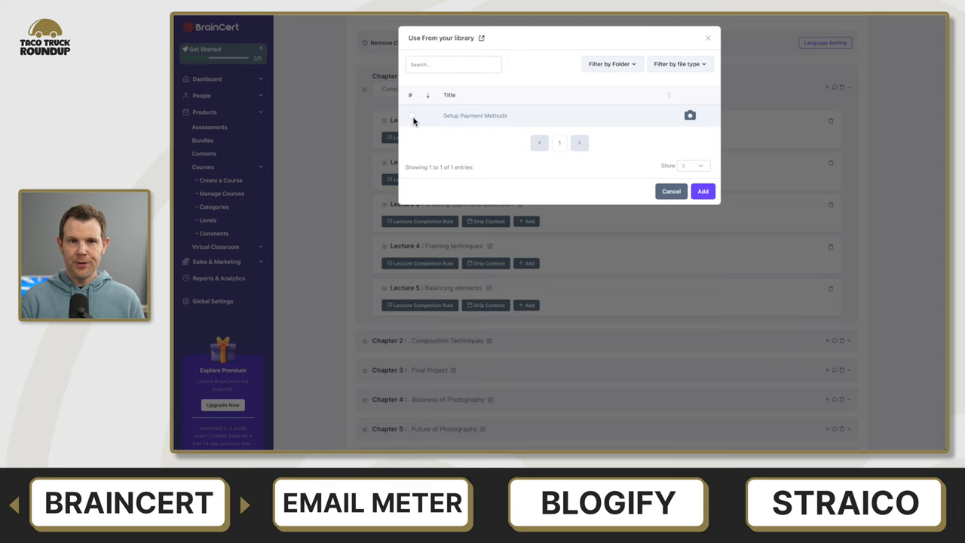
Step: Add Setup Payment Methods to Lecture 1 and set its drip days after enrollment
click(703, 190)
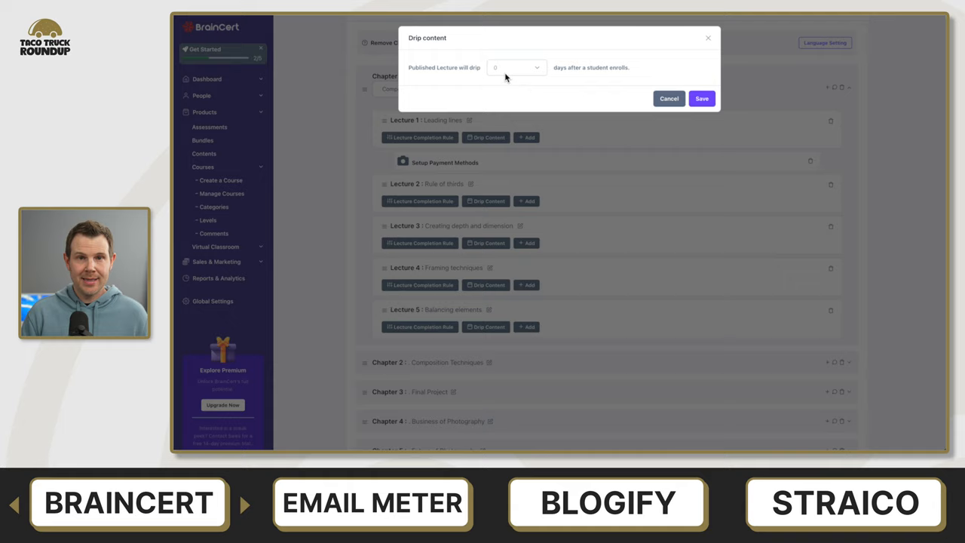
click(670, 98)
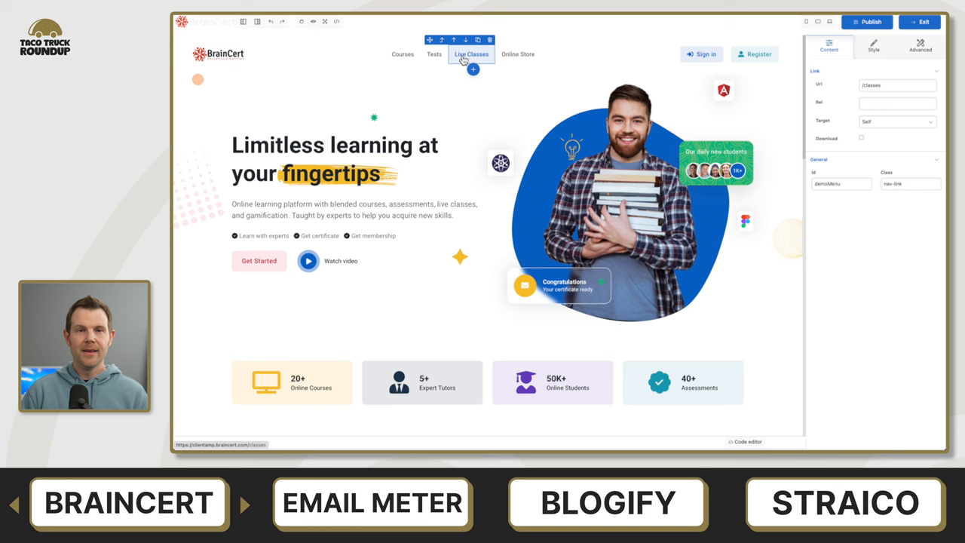
Step: Switch the Live Classes link from Content to Style options and look through them
click(874, 47)
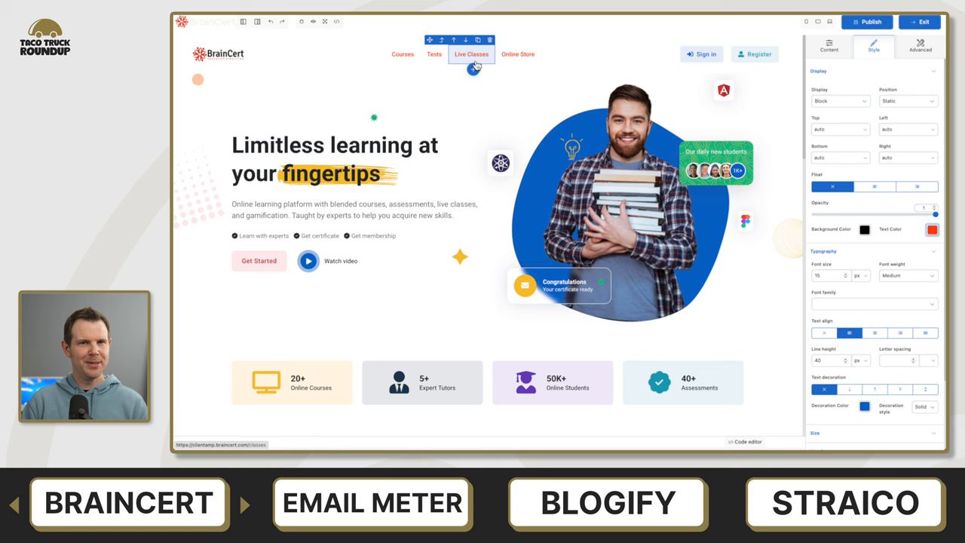
scroll(down, 3)
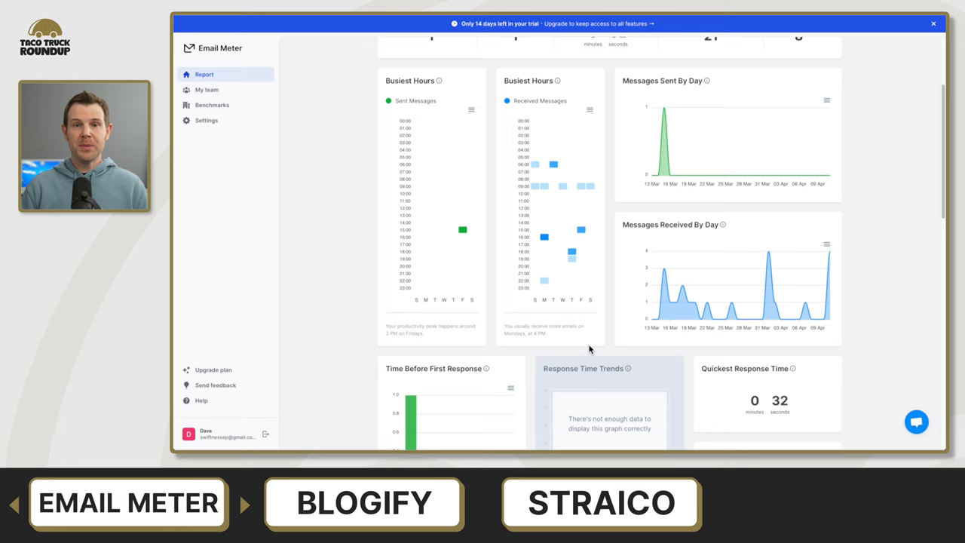
mouse_move(875, 316)
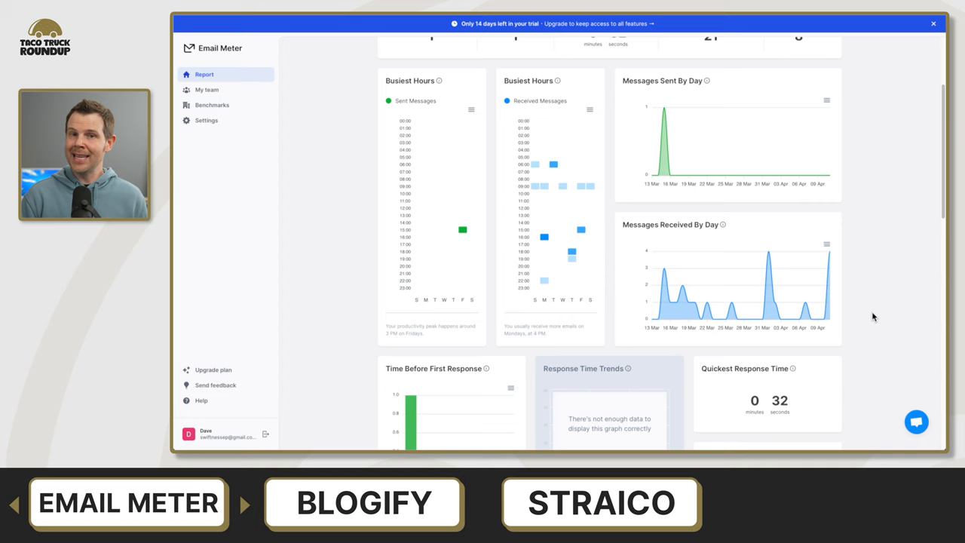
scroll(down, 3)
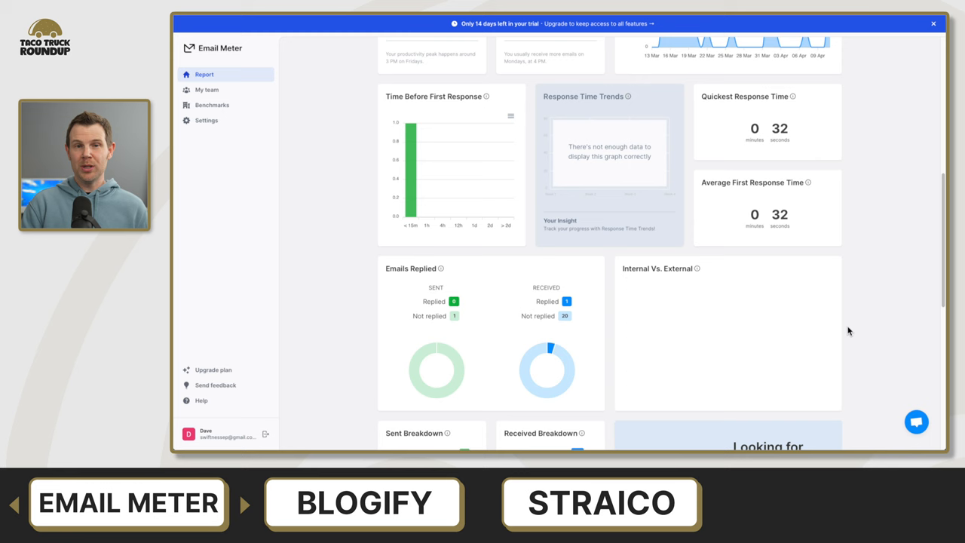
scroll(down, 3)
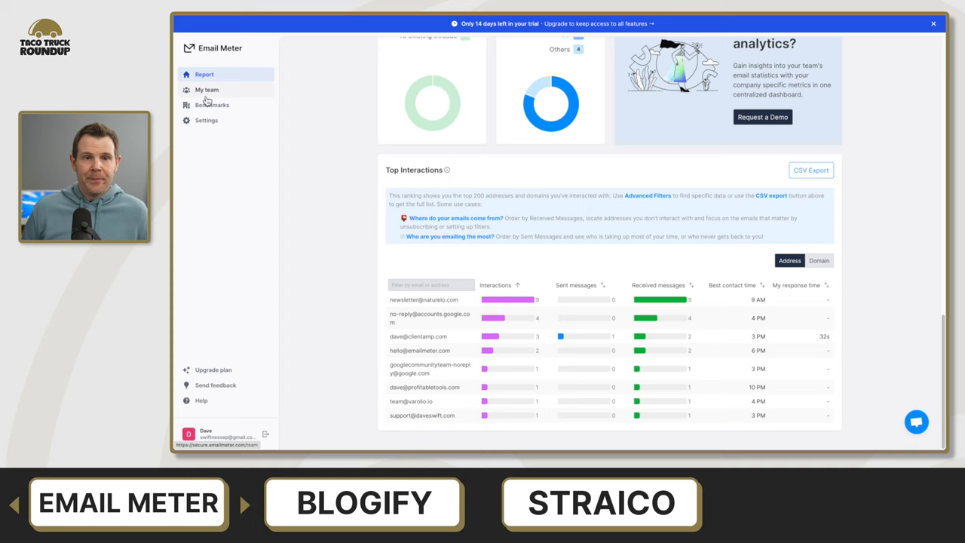
click(211, 105)
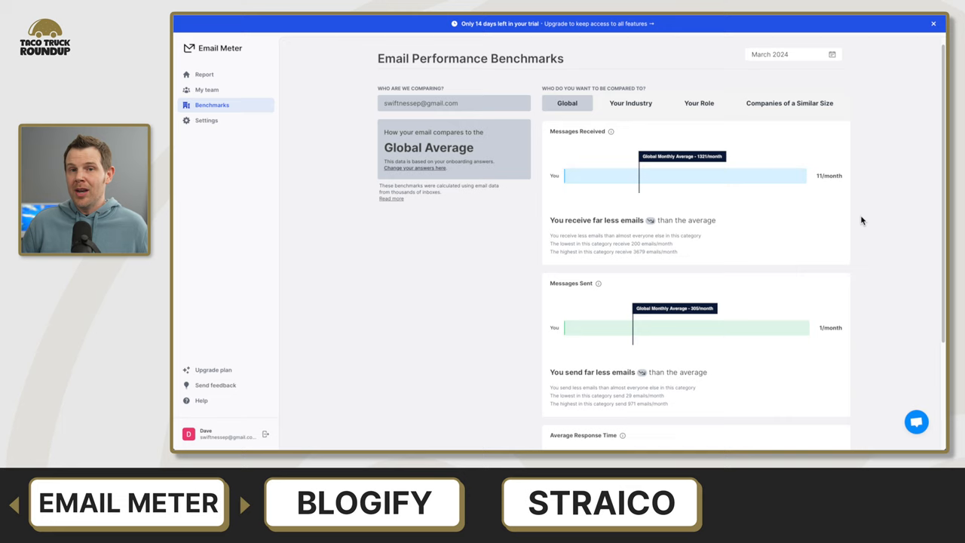
mouse_move(841, 166)
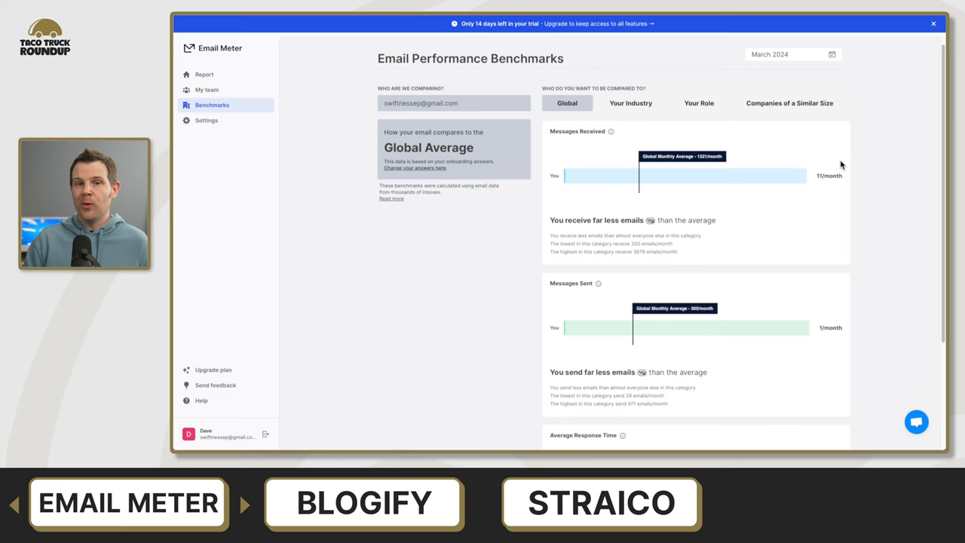
Step: Review the Report down to Top Interactions, then return to Benchmarks
click(205, 74)
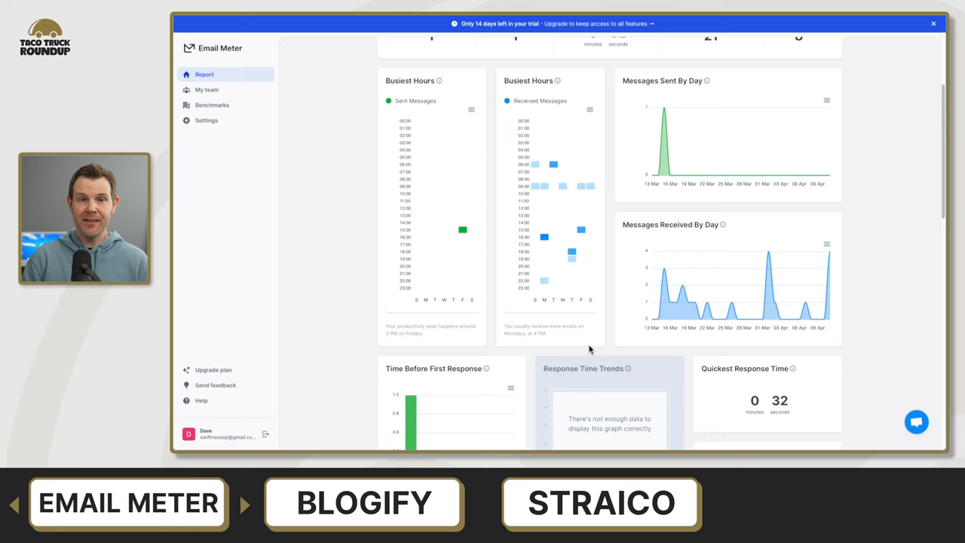
mouse_move(872, 142)
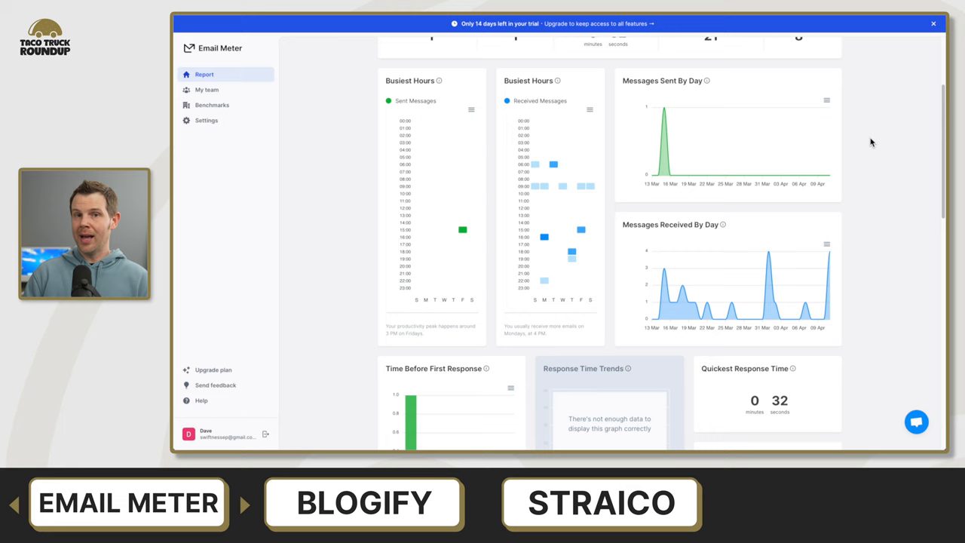
scroll(down, 3)
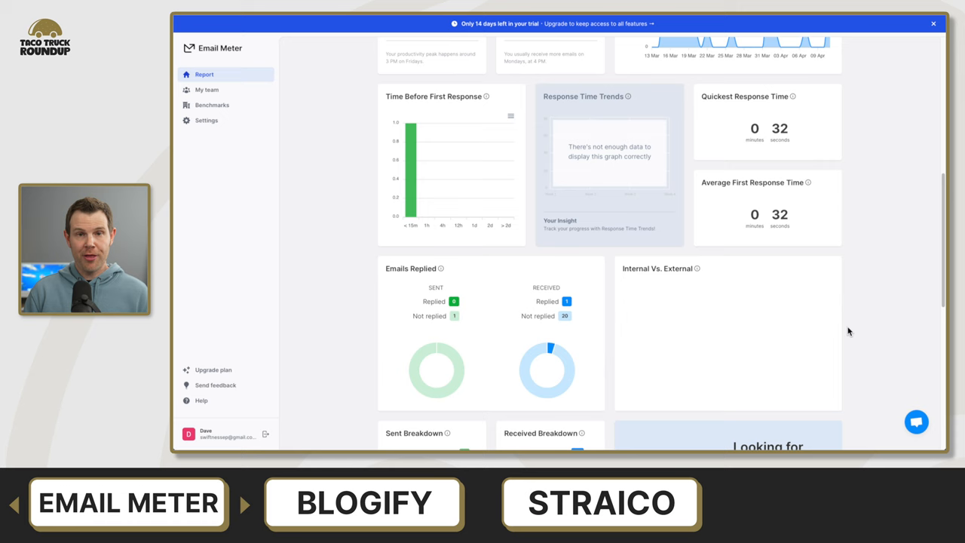
scroll(down, 3)
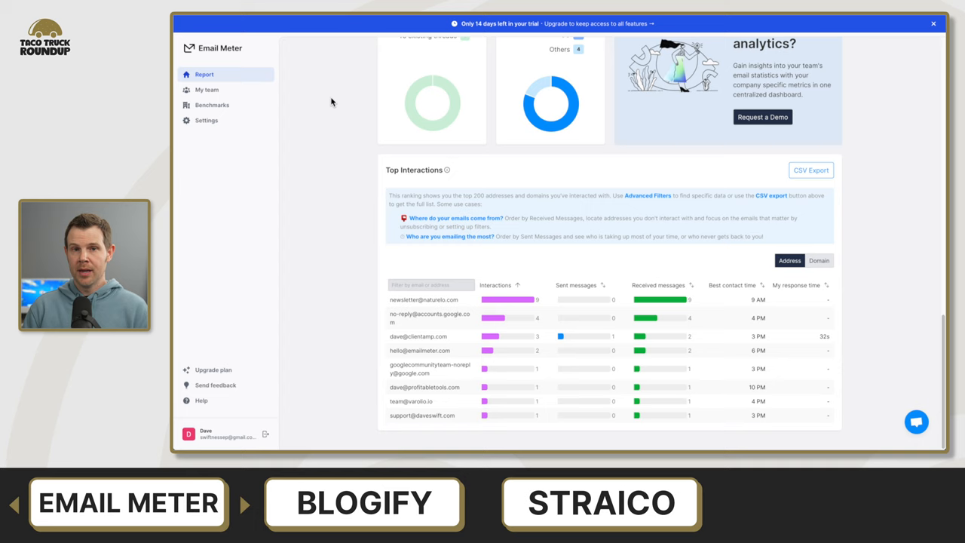
click(211, 106)
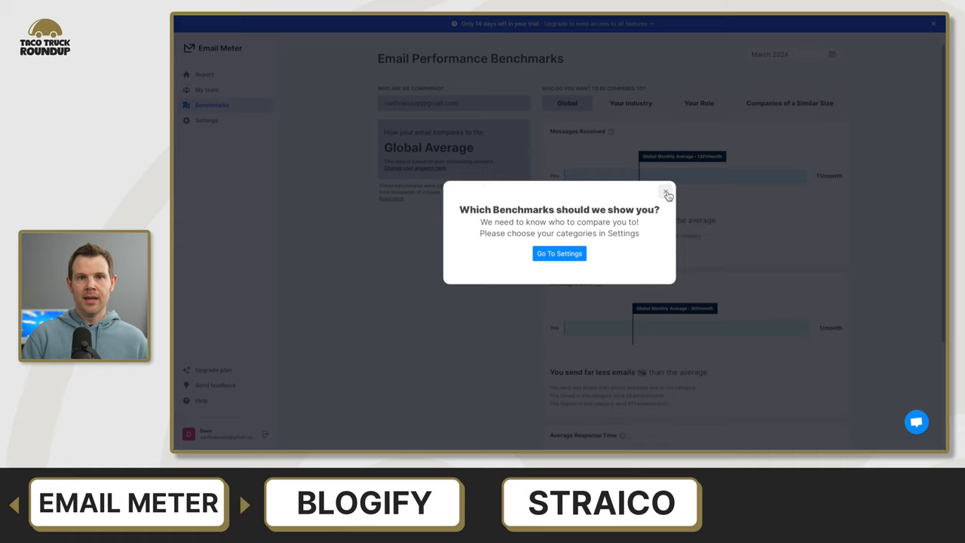
Step: Dismiss the 'Which Benchmarks should we show you?' prompt and return to the email activity report
click(666, 191)
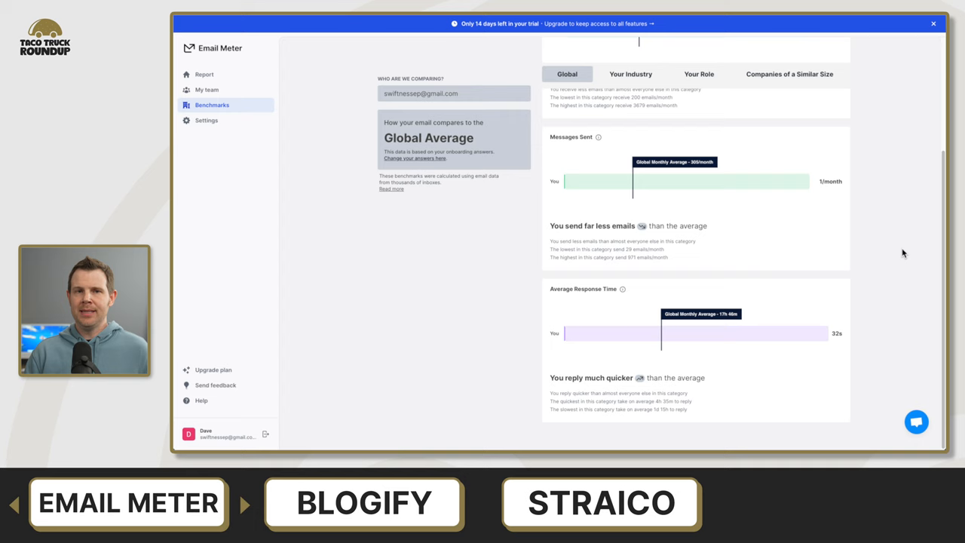
click(205, 74)
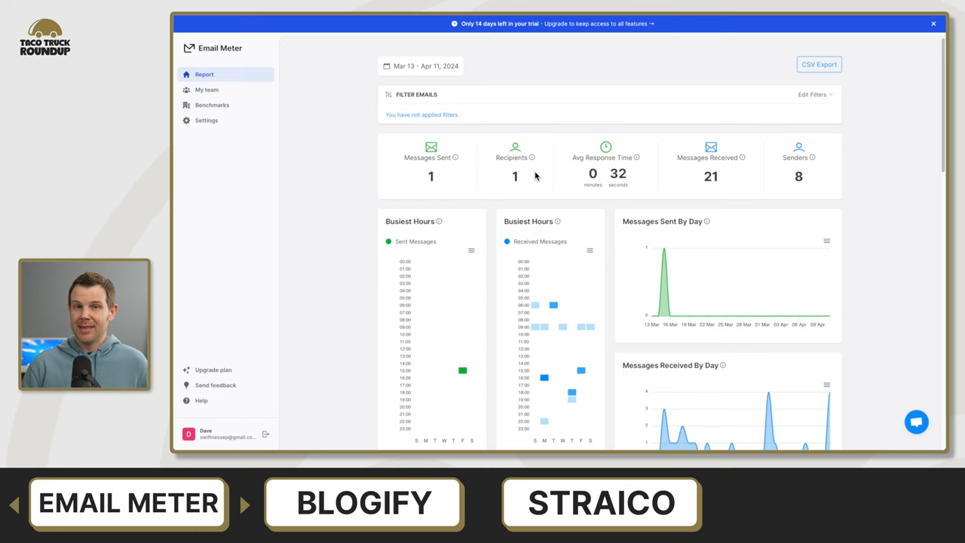
mouse_move(818, 194)
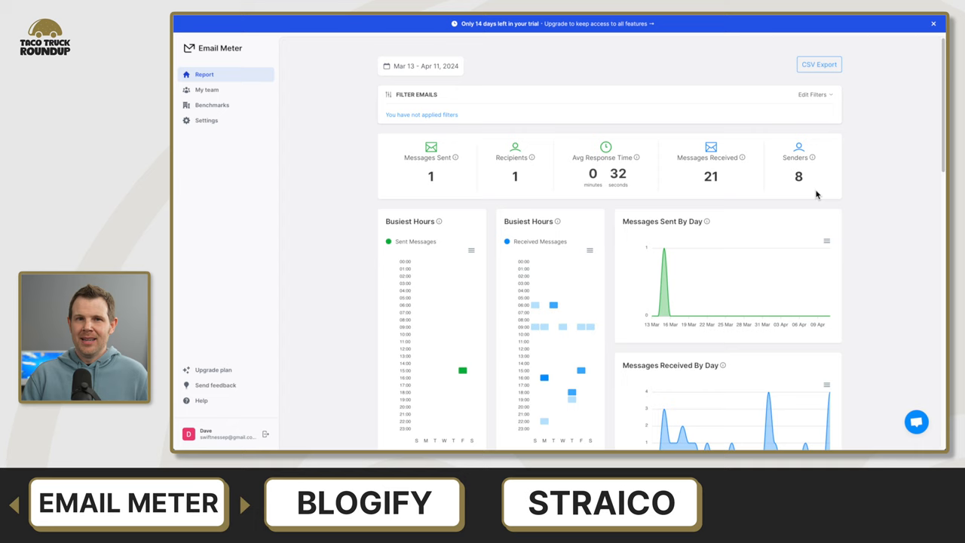
scroll(down, 3)
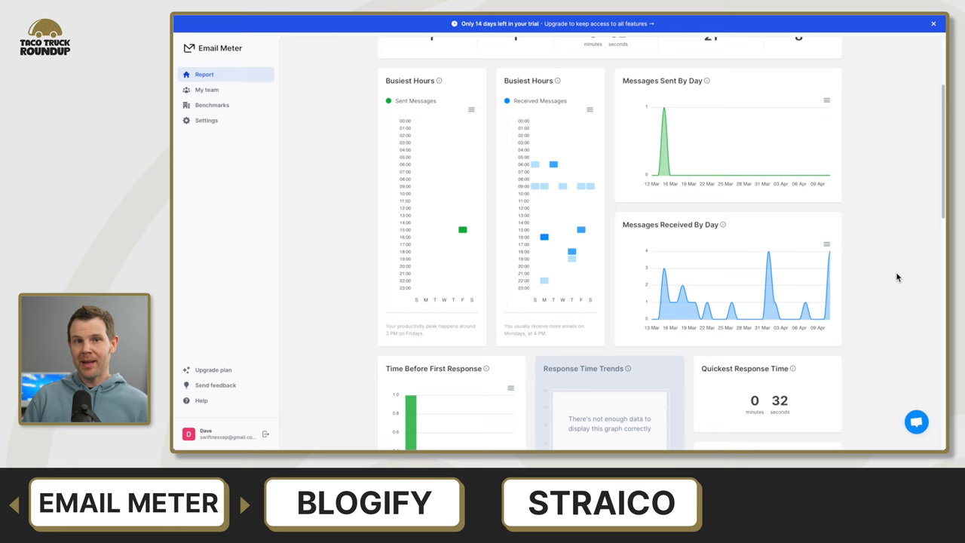
scroll(down, 3)
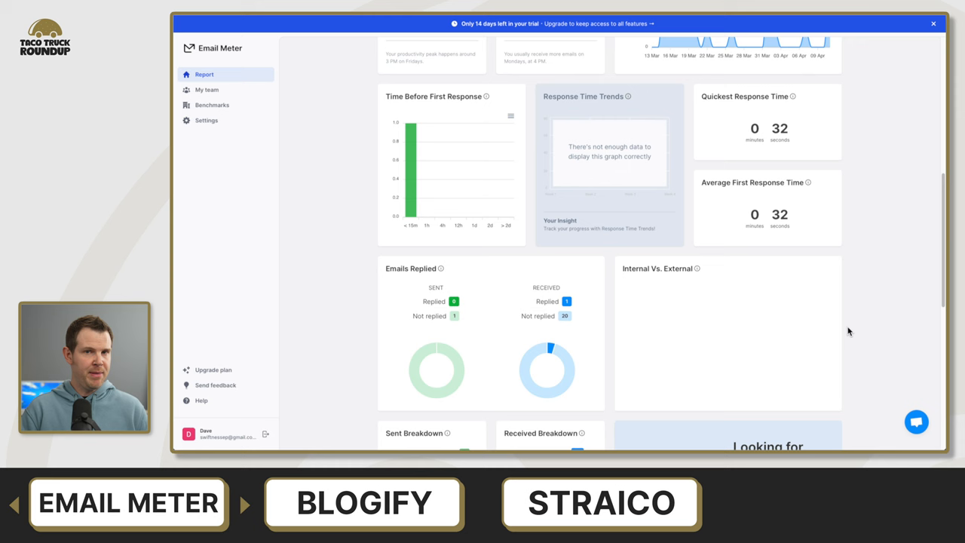
scroll(down, 3)
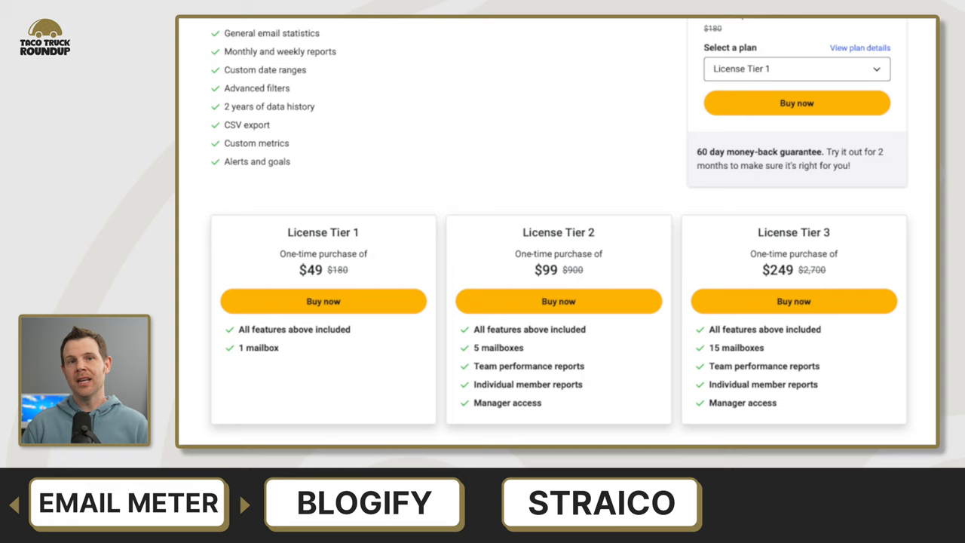
Step: Bring up the deal page with the $49, $99 and $249 one-time license tiers
click(362, 504)
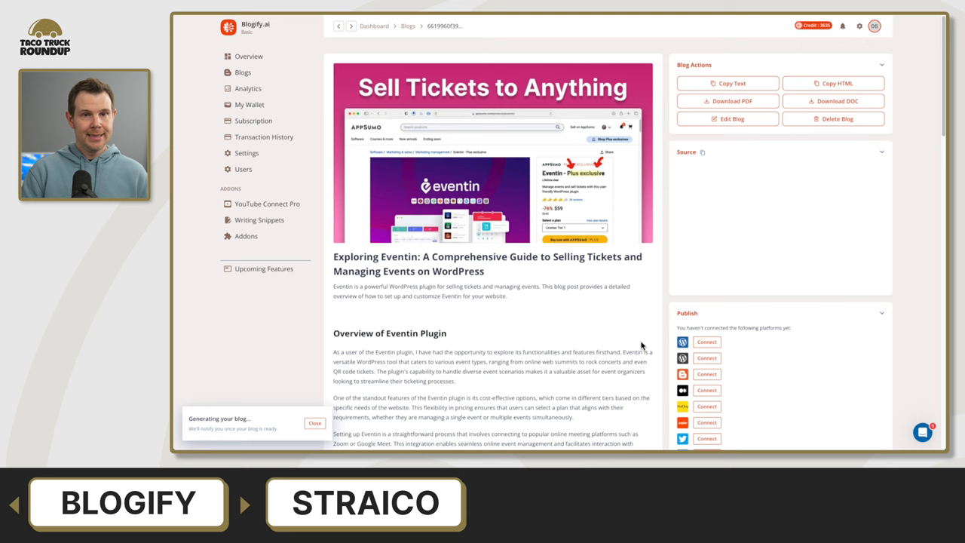
Step: Scroll through the Eventin ticket-selling article down to its keywords and views panels
scroll(down, 3)
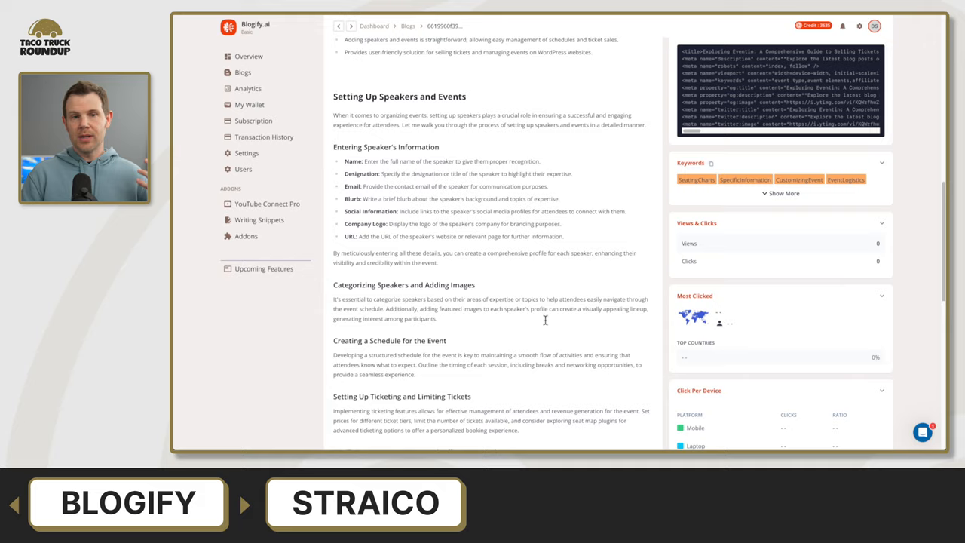
scroll(down, 3)
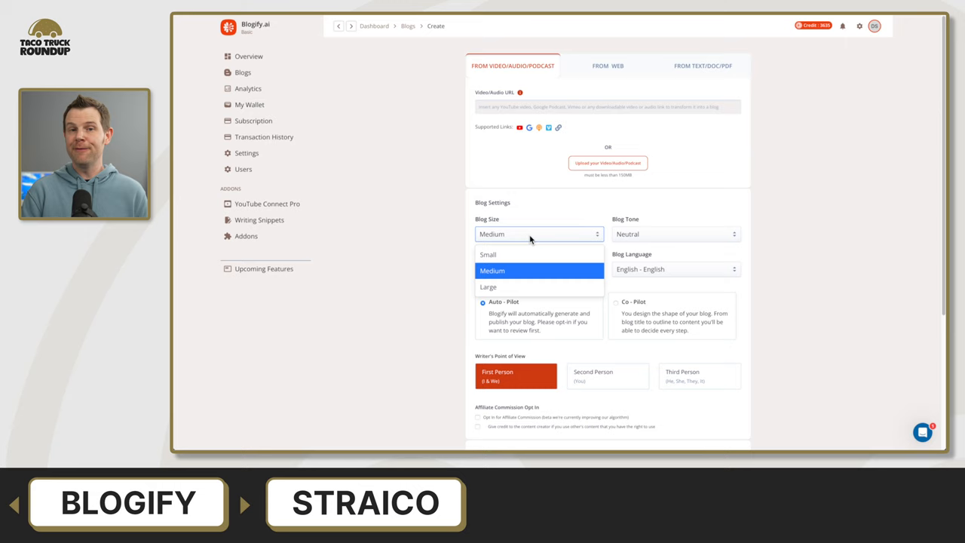
Step: Review the Create blog form, keeping size Medium and checking the language choices
click(492, 272)
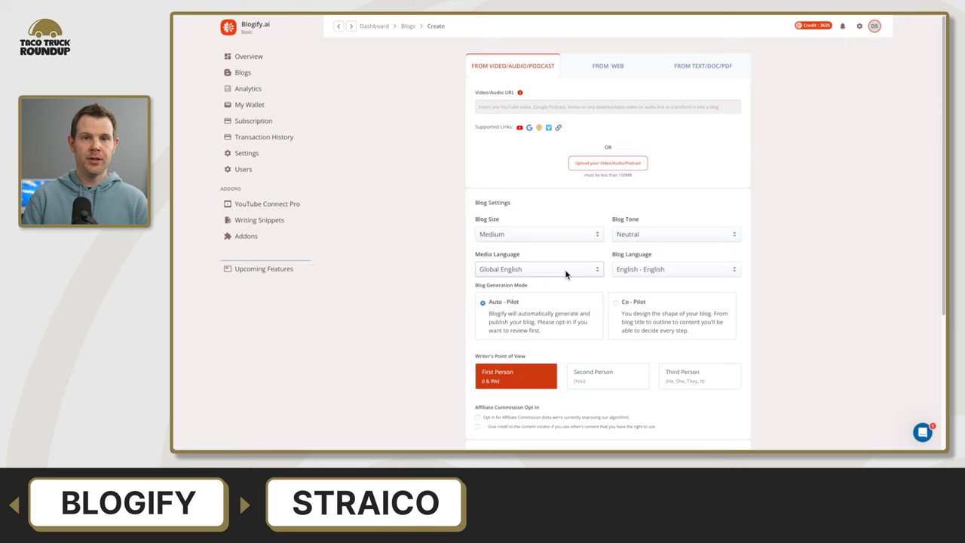
click(674, 269)
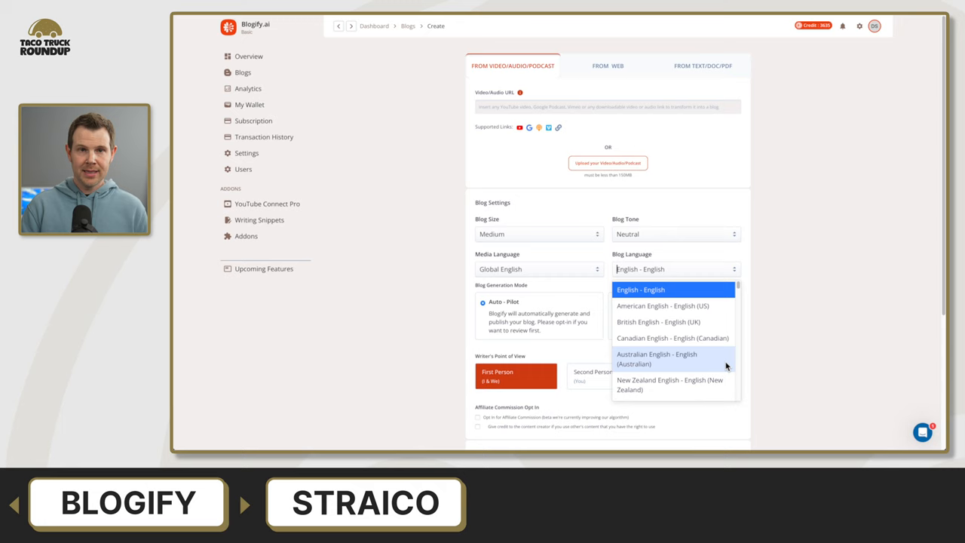
scroll(down, 3)
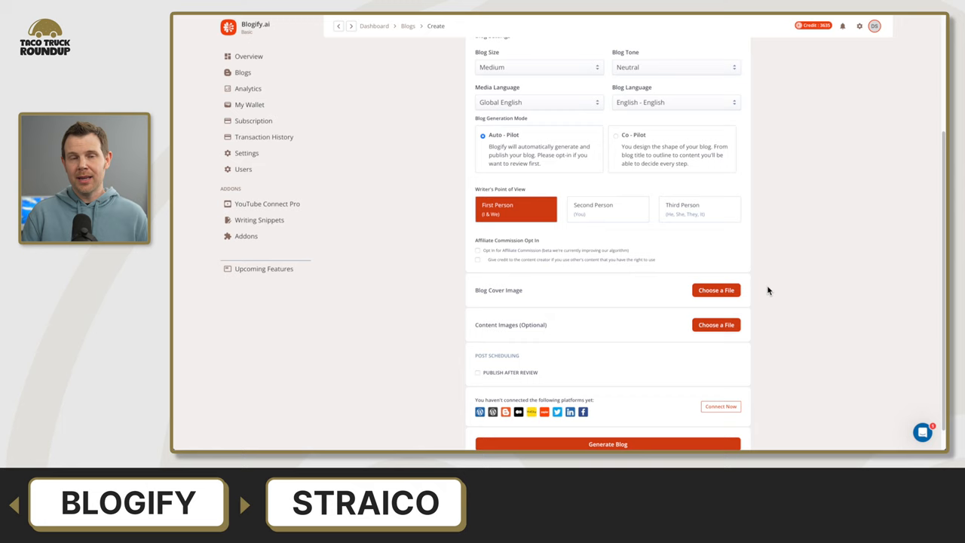
click(539, 268)
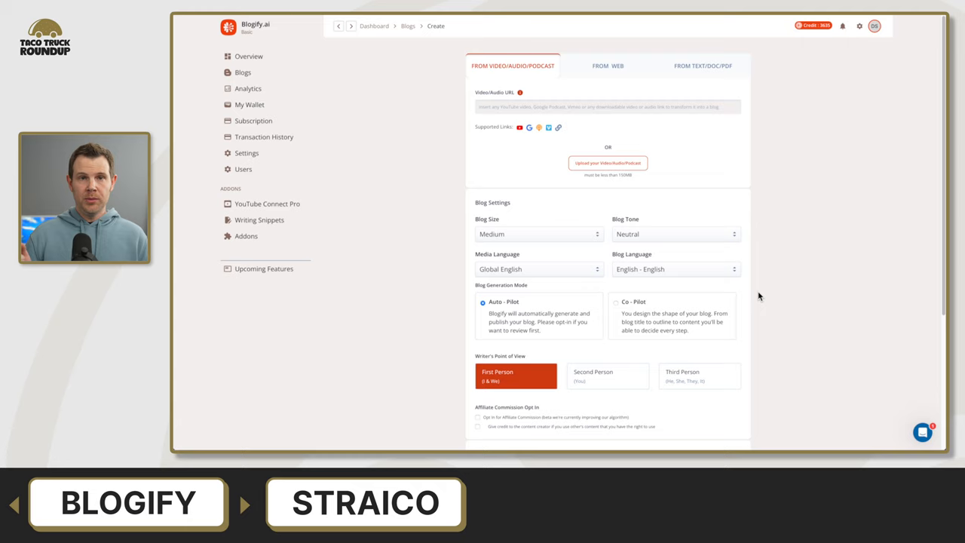
scroll(down, 3)
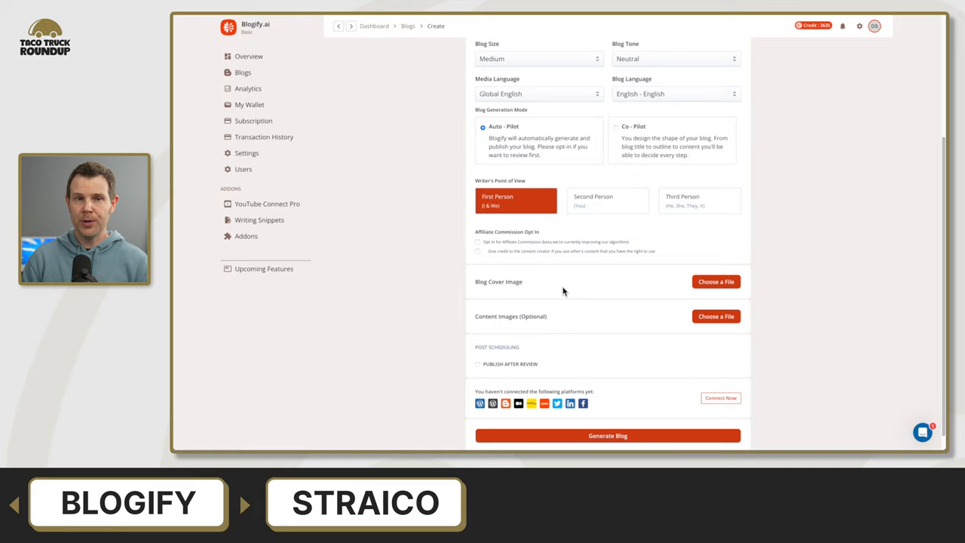
Step: Open the finished Eventin blog post about speakers, schedules and ticketing from the Blogs list
click(608, 435)
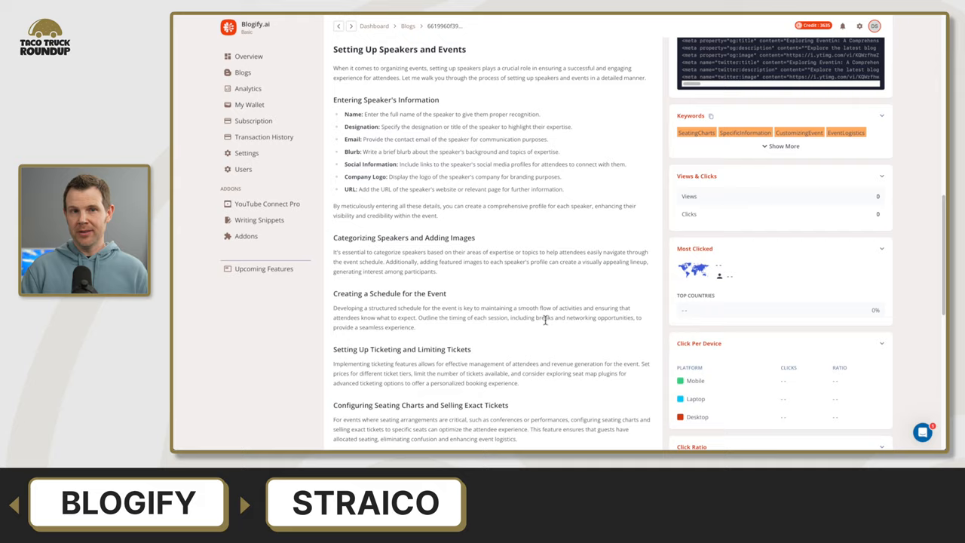
Step: Read down the event blog post, then go to the connected YouTube videos
scroll(down, 3)
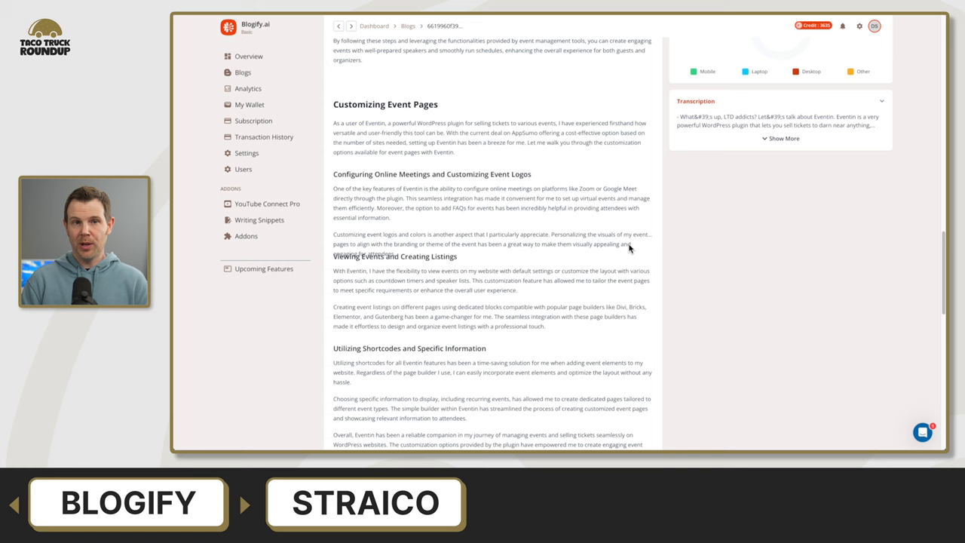
scroll(down, 3)
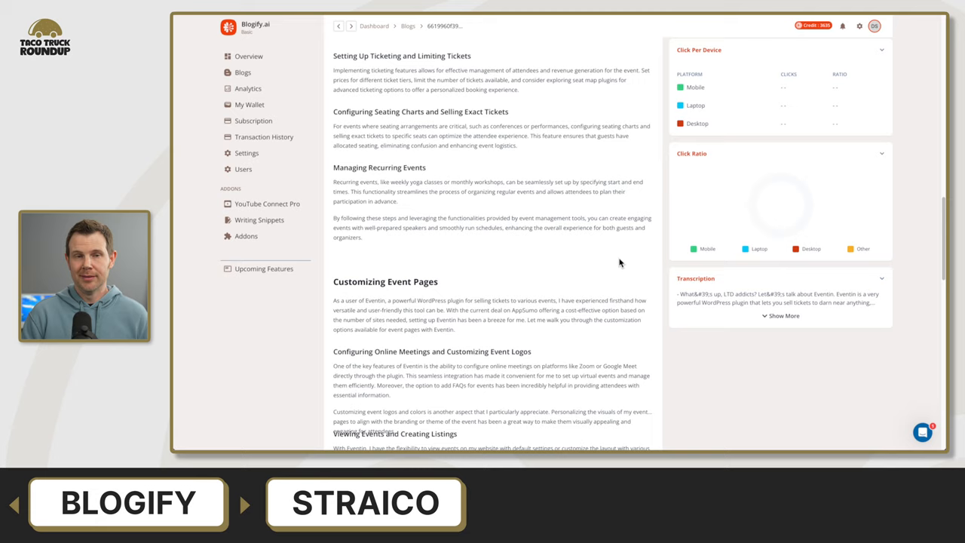
click(267, 204)
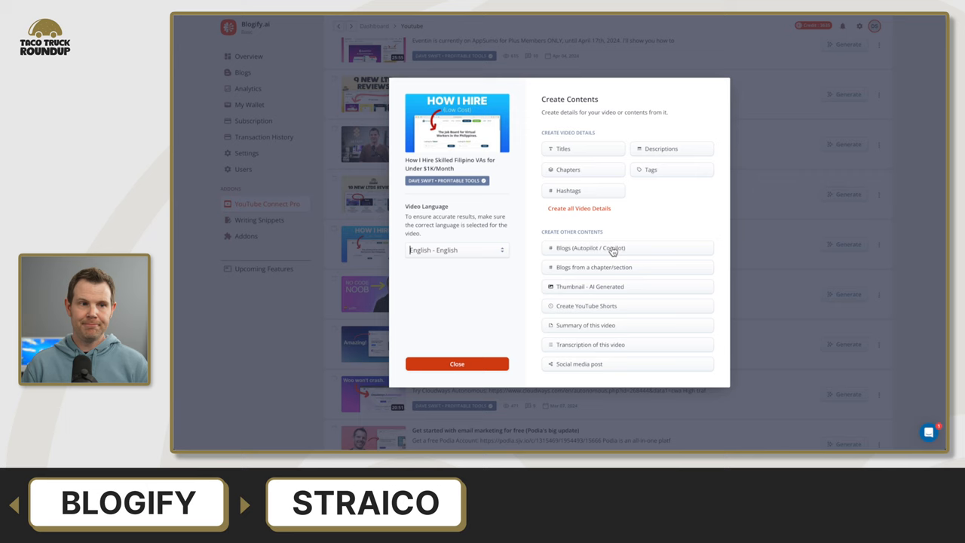
Step: Choose Blogs (AutoPilot / CoPilot) to get the virtual assistants title suggestion
click(628, 247)
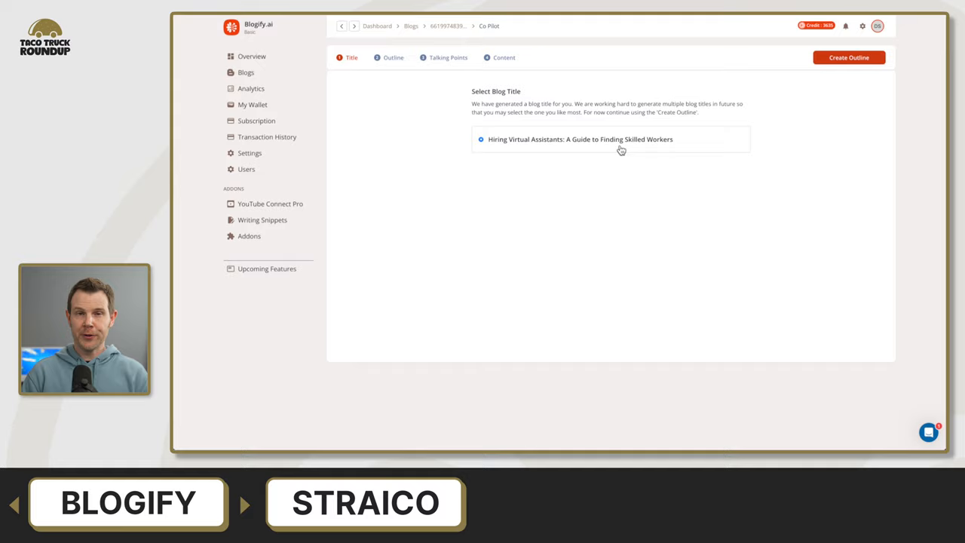
Step: Accept the 'Hiring Virtual Assistants' title, build the outline and select its Intro heading
click(849, 57)
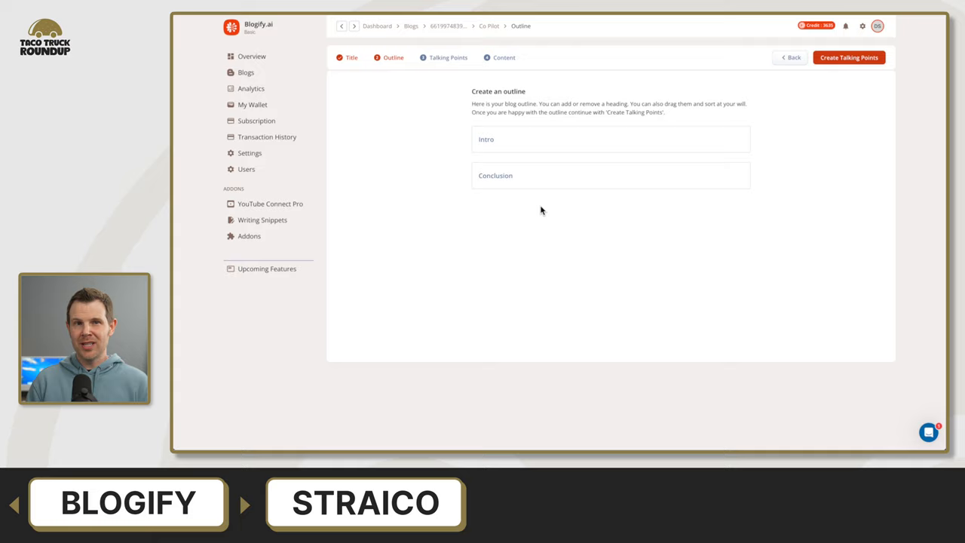
mouse_move(576, 144)
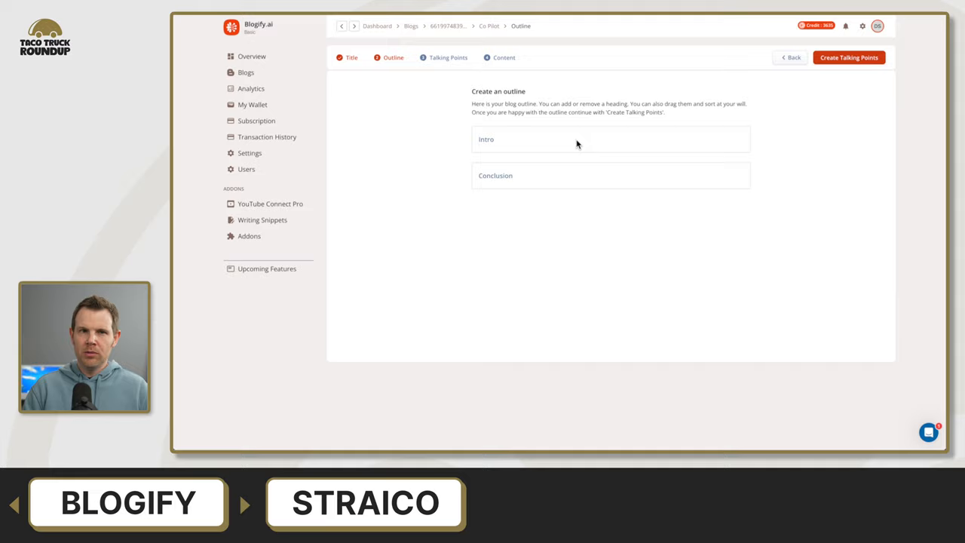
click(848, 57)
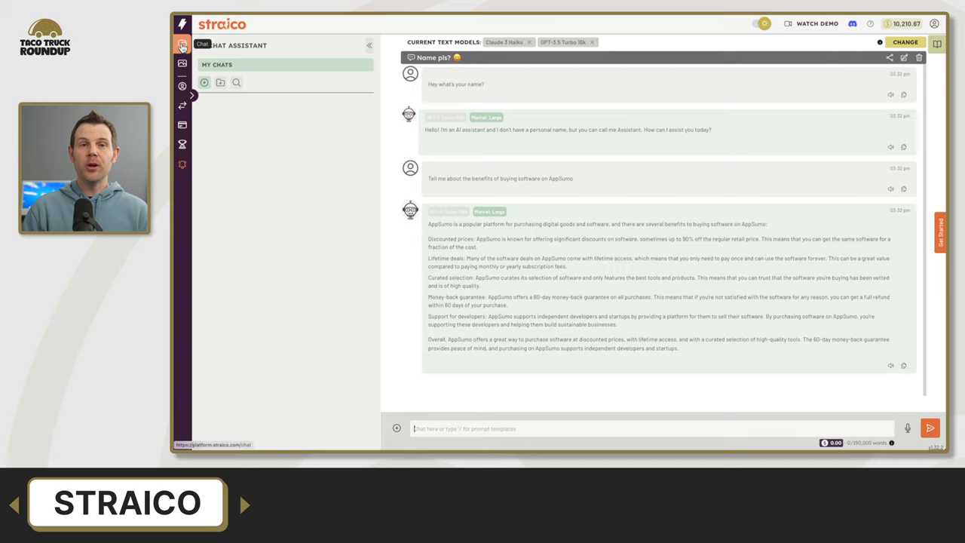
Step: Start creating a new chat folder, then close the Create New Chat Folder dialog
click(221, 82)
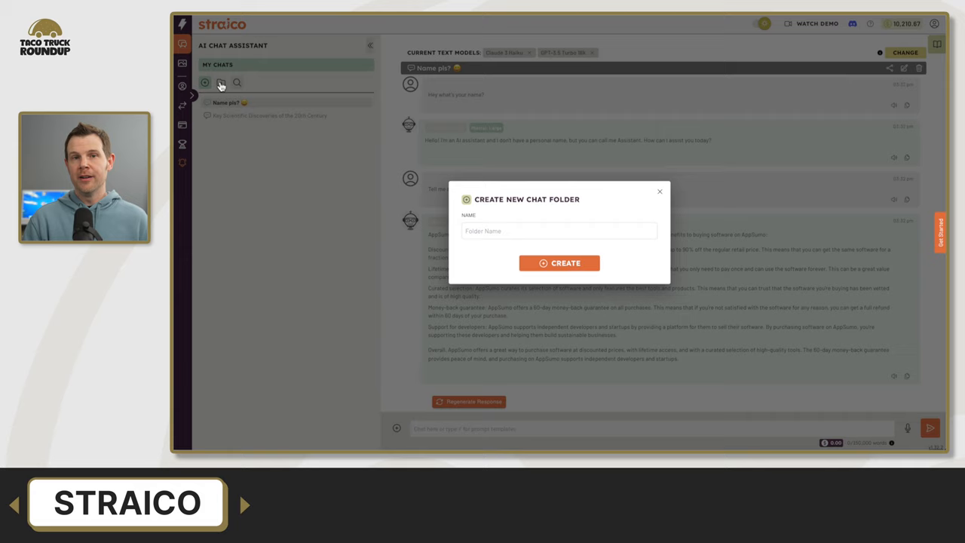
click(660, 190)
text(/)
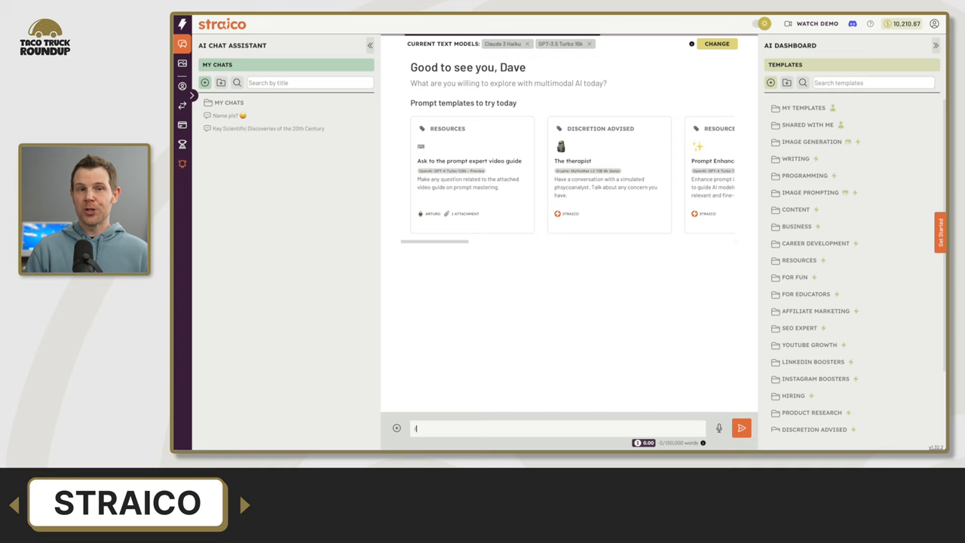
Step: Go to the Images area showing four sumo wrestler taco pictures
click(808, 151)
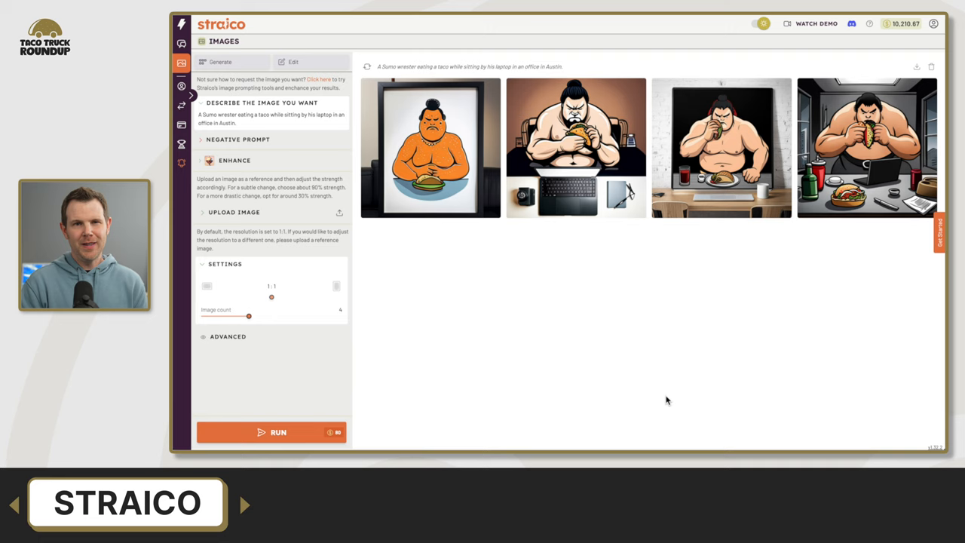
Step: Run the neon cat image prompt and view one sumo taco picture full-size
click(271, 431)
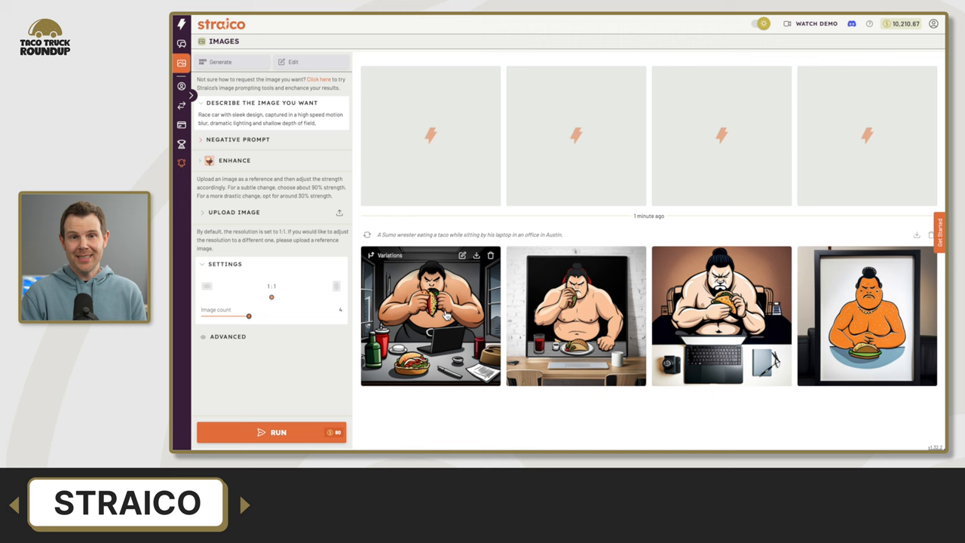
click(430, 315)
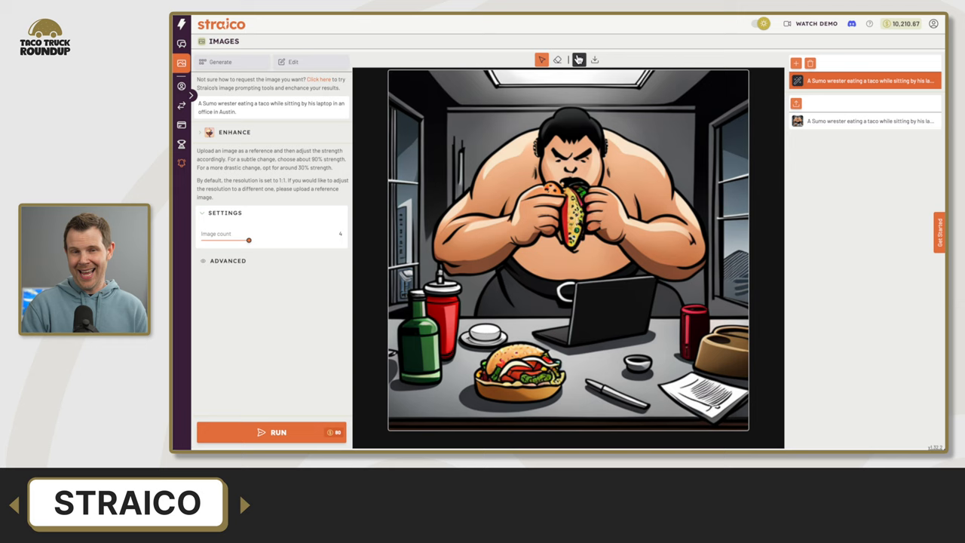